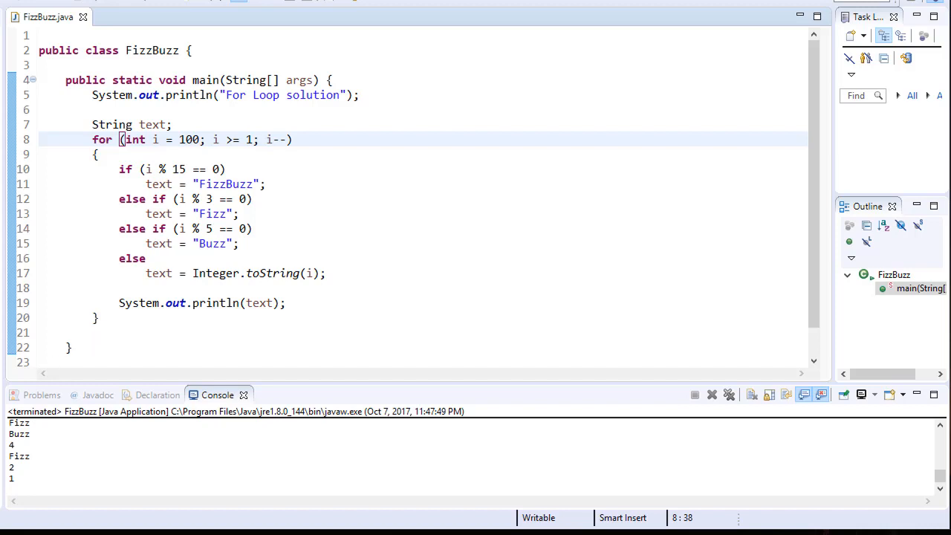
mouse_move(280, 224)
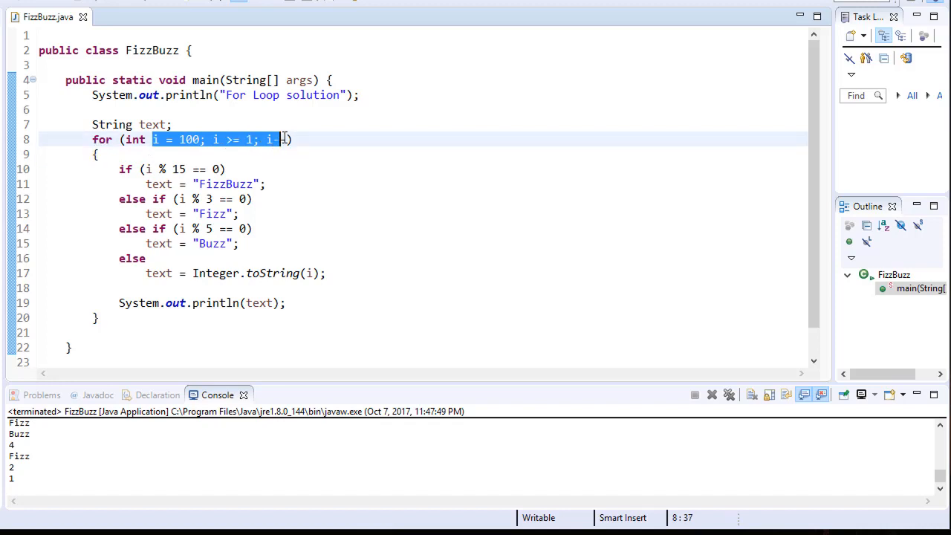
Step: Declare 'private static void RecursiveSolution(int n)' below main with an empty body
type("-")
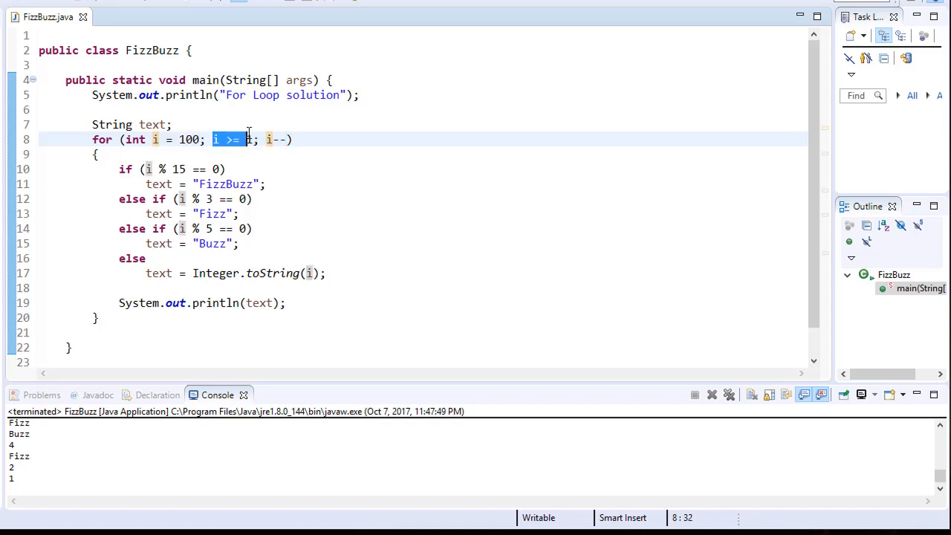
type("1")
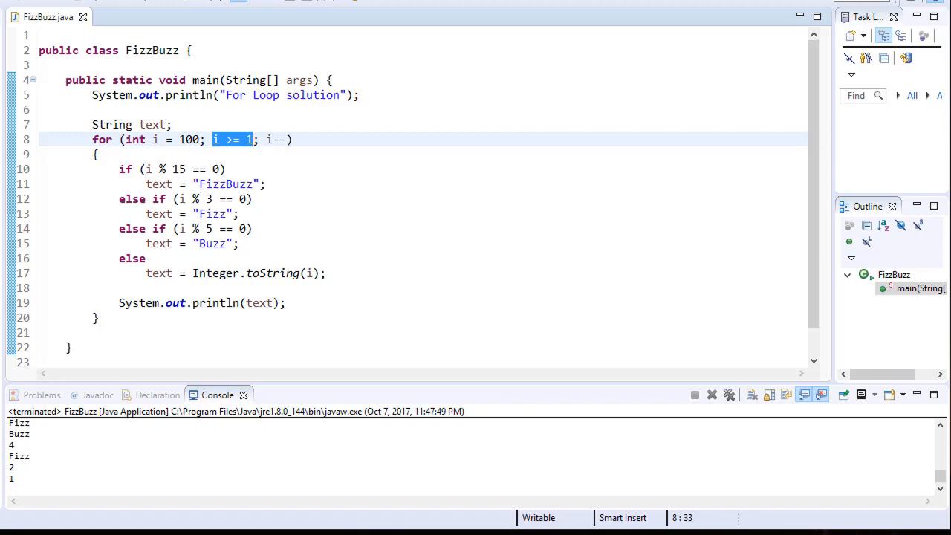
mouse_move(235, 250)
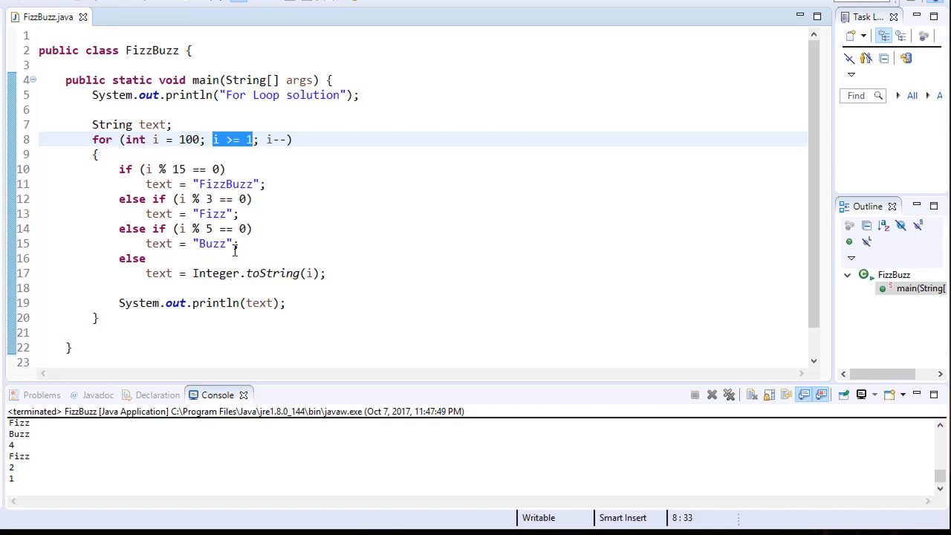
mouse_move(320, 177)
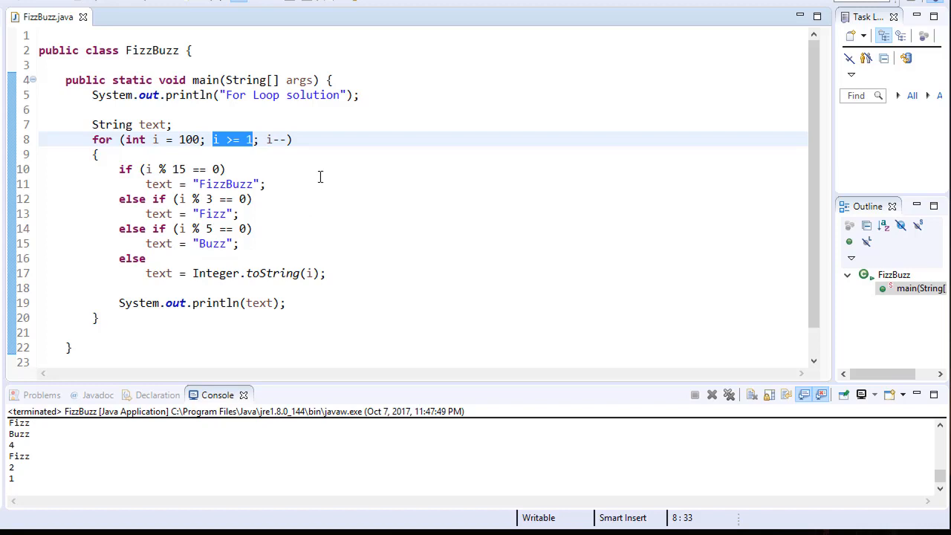
mouse_move(326, 181)
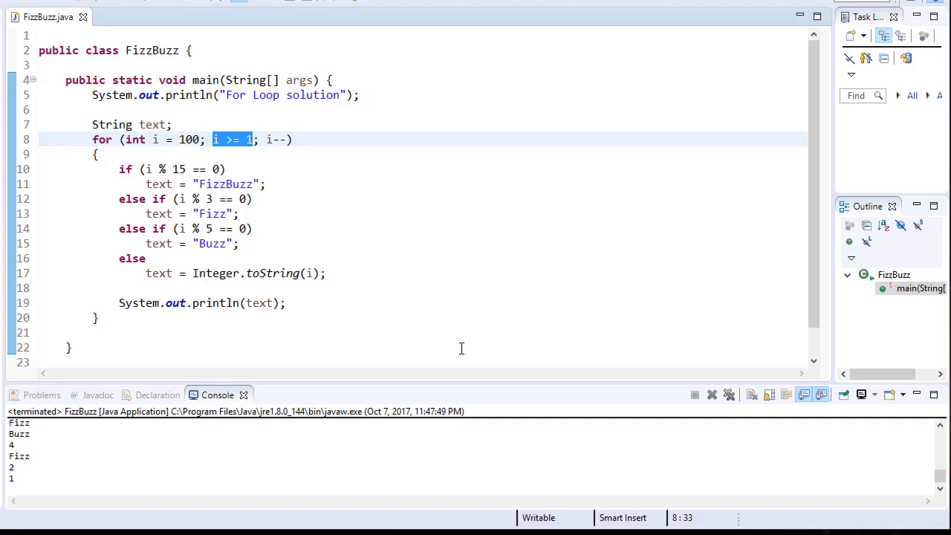
mouse_move(342, 356)
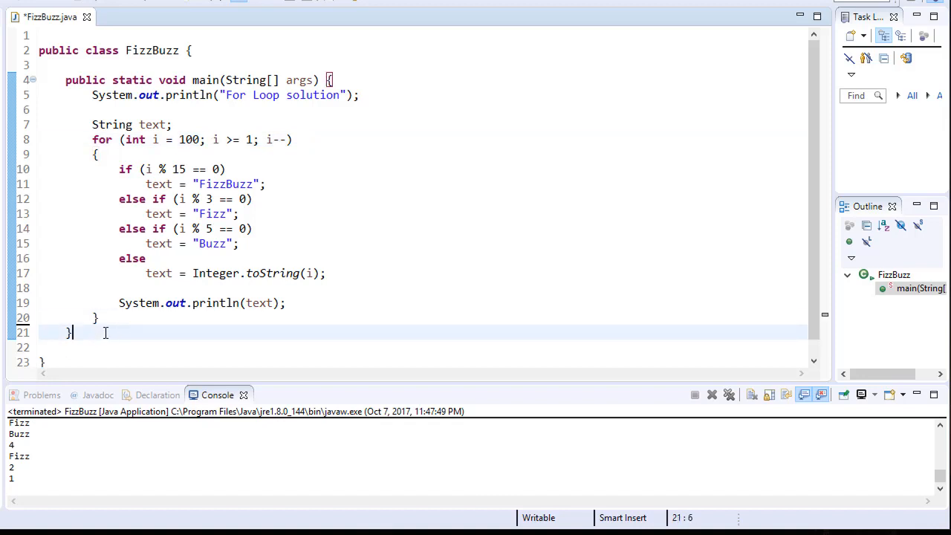
type("private static void RecursiveSolution")
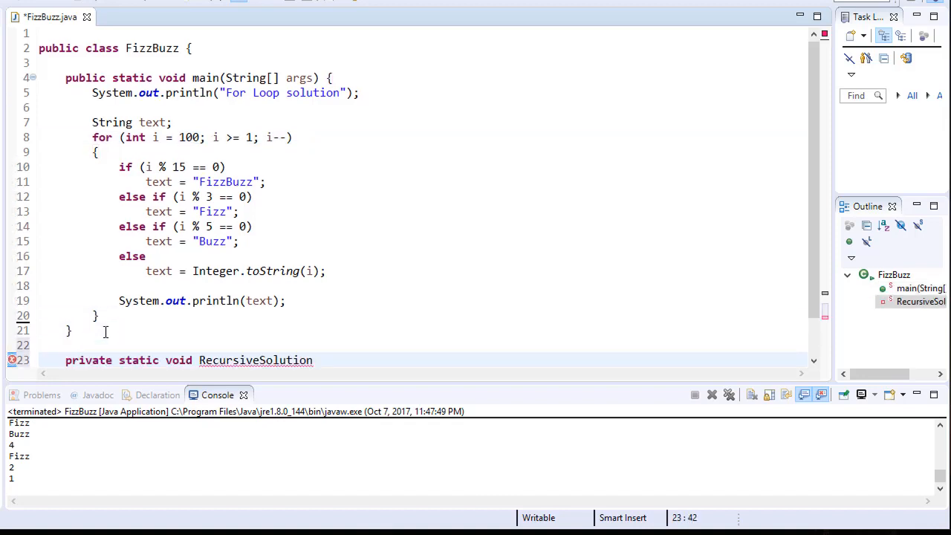
type("(")
type("{")
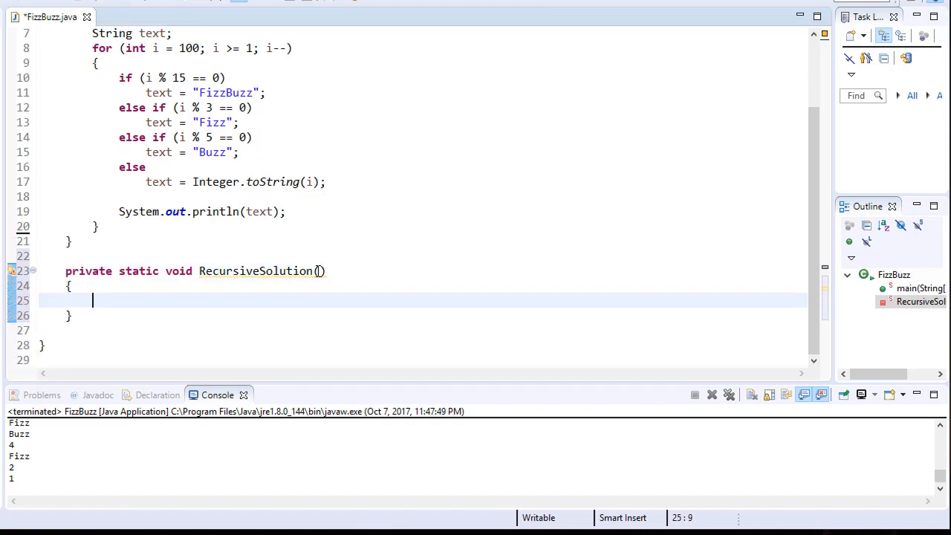
type("int n")
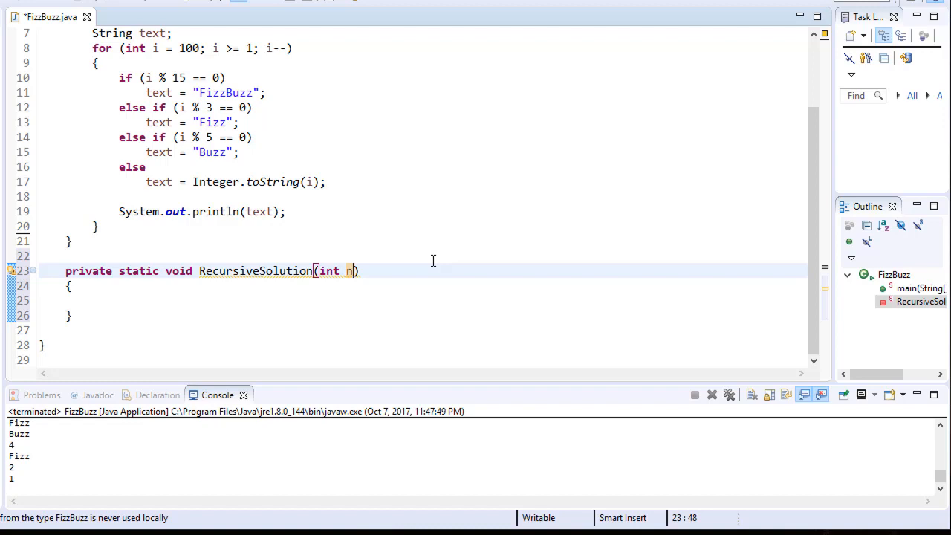
mouse_move(116, 184)
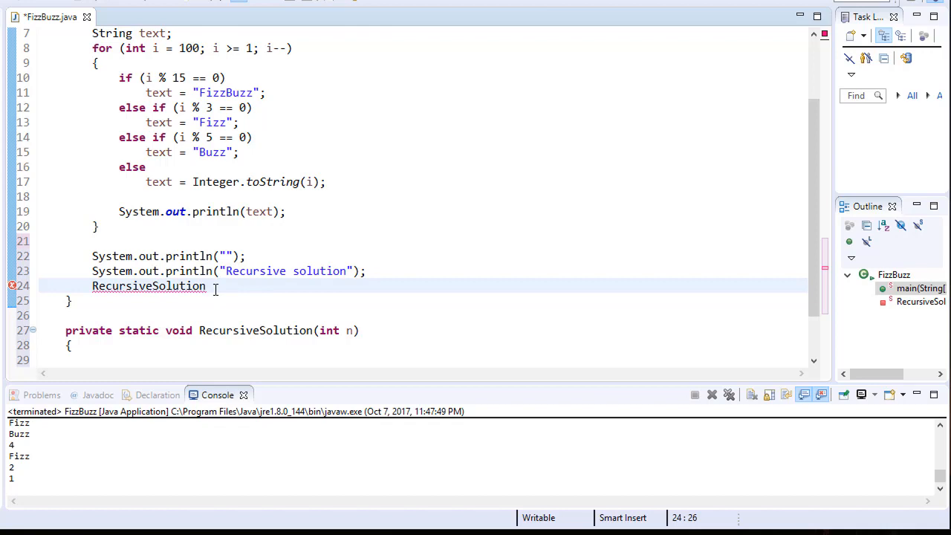
Step: Add the call RecursiveSolution(100); after the heading prints at the end of main
left_click(208, 285)
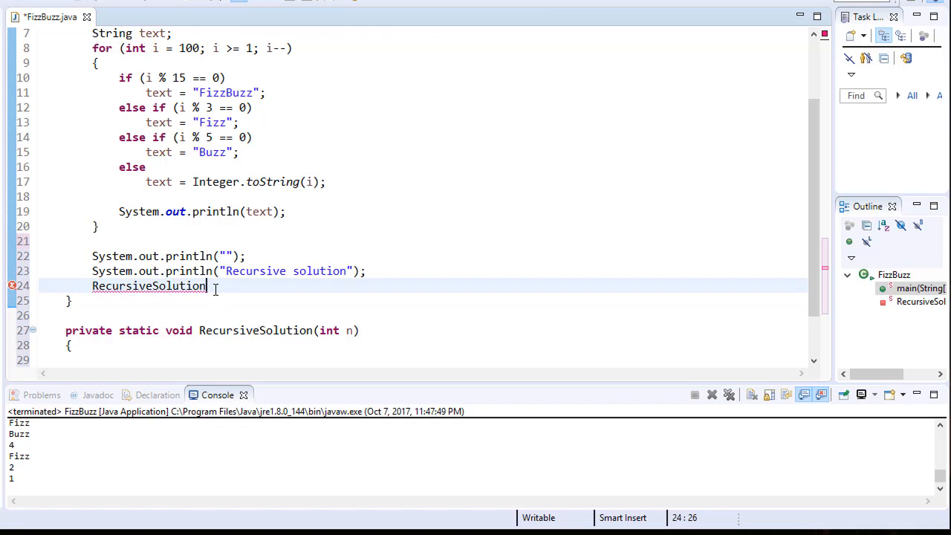
type("(")
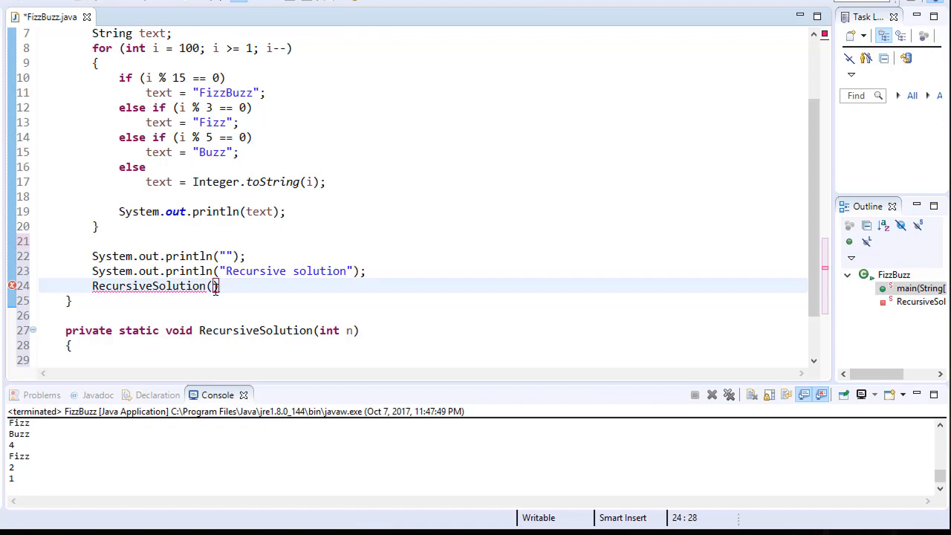
type(";")
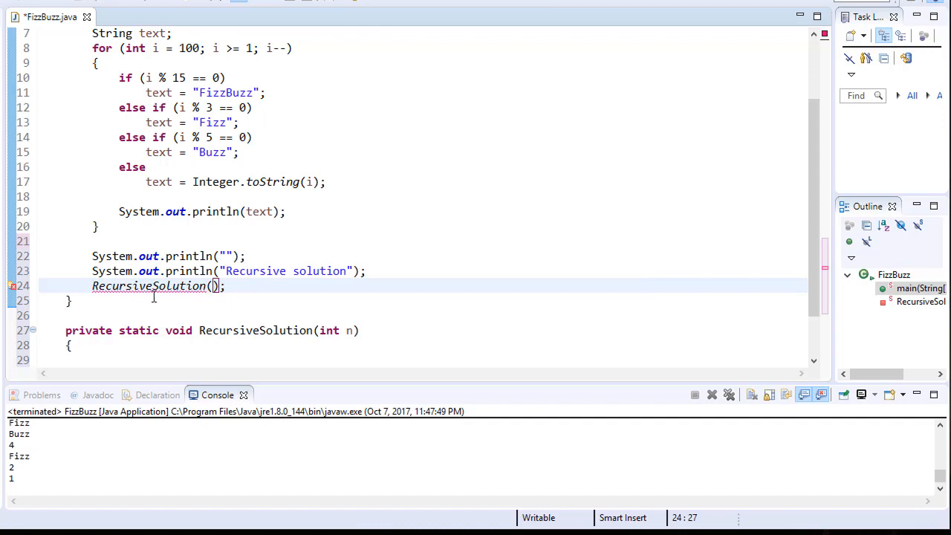
left_click(214, 285)
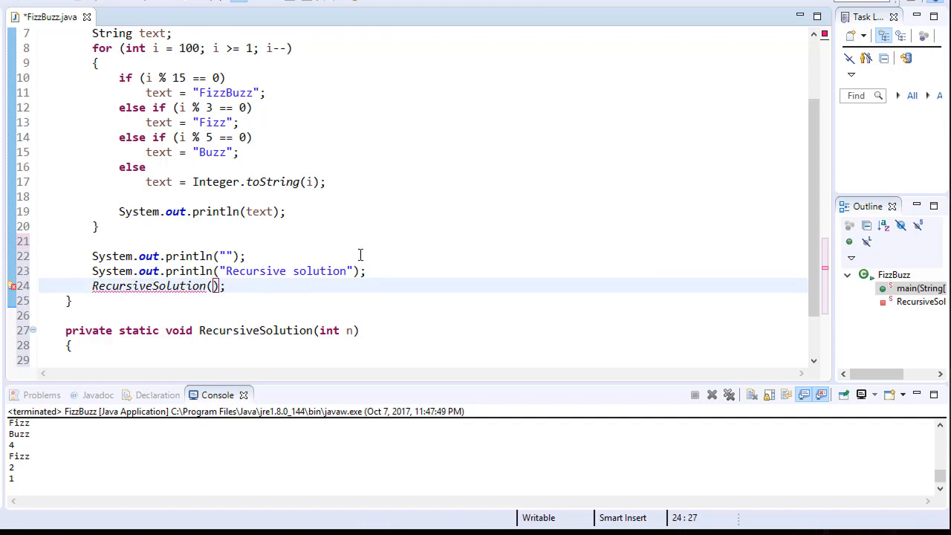
mouse_move(556, 237)
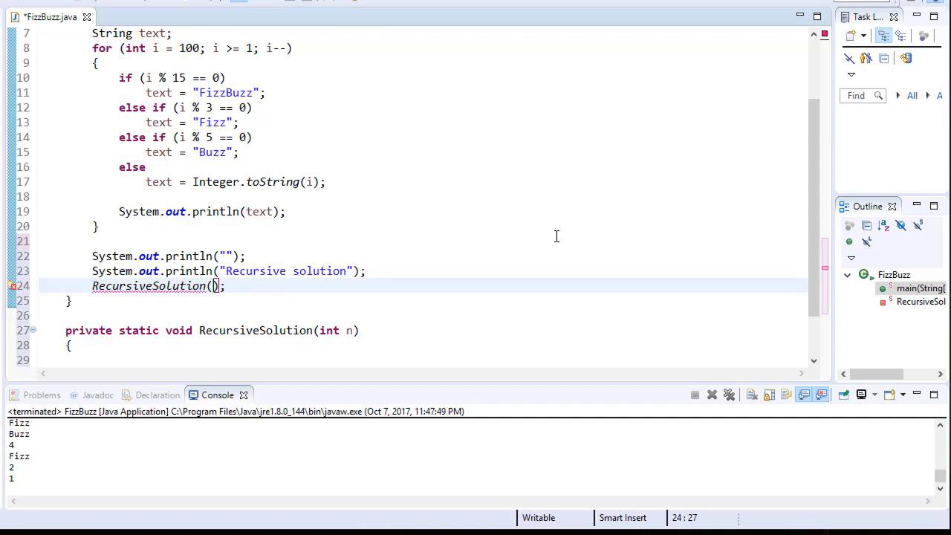
type("100")
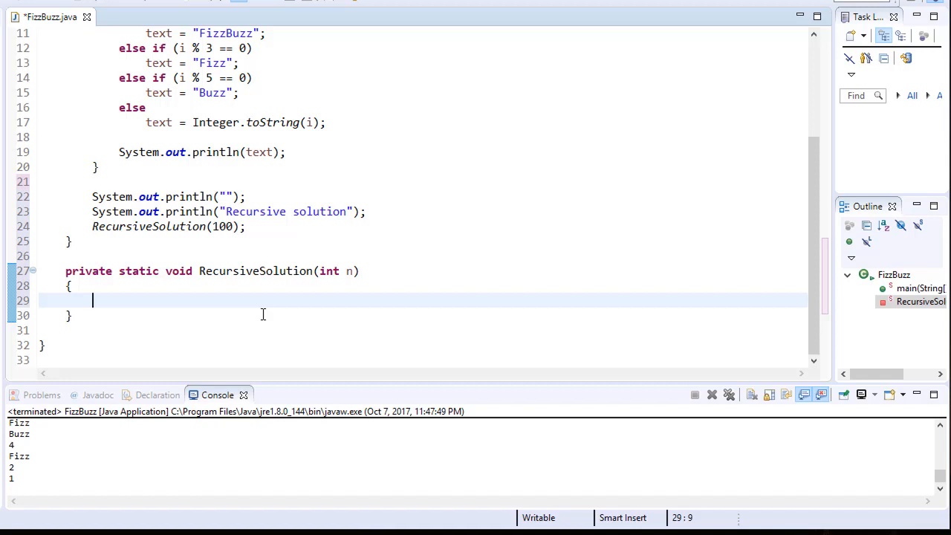
Step: Declare String text = ""; at the start of RecursiveSolution
type("Stri")
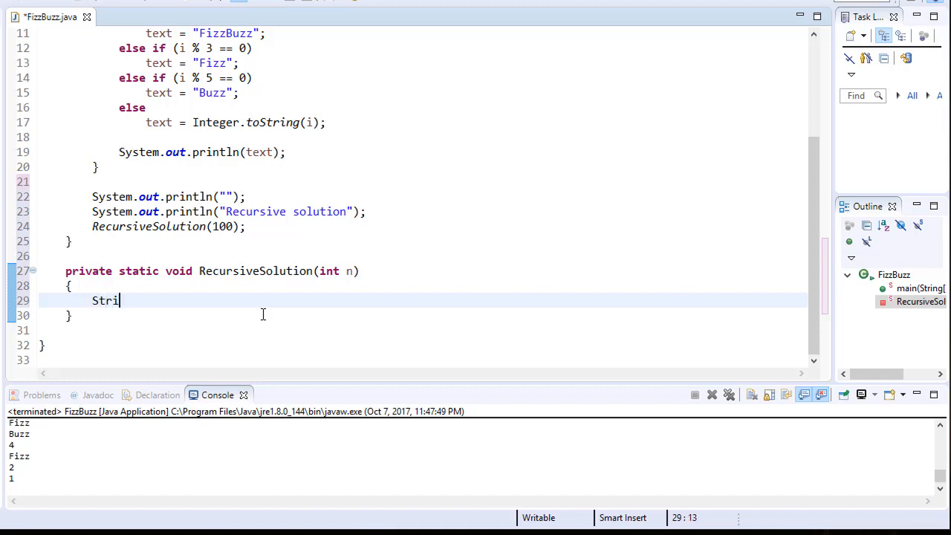
type("ng te")
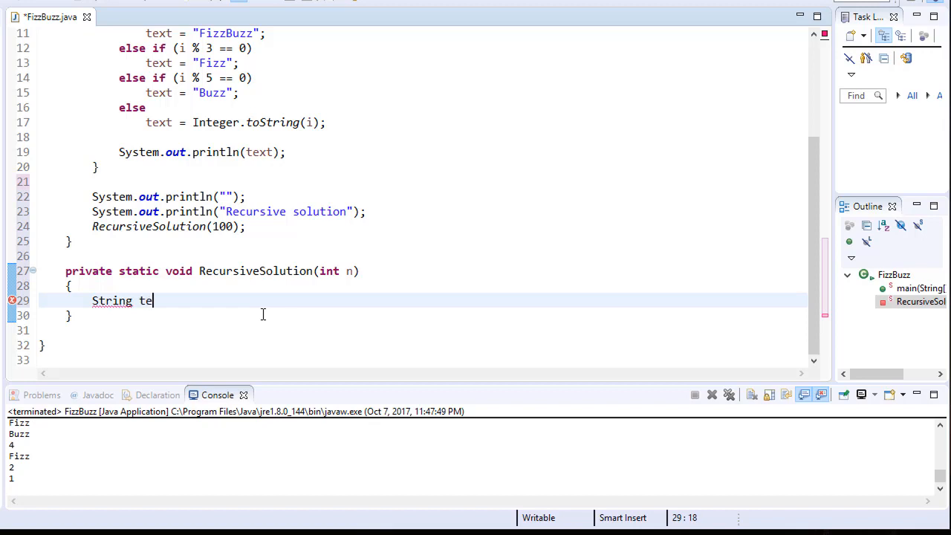
type("xt =")
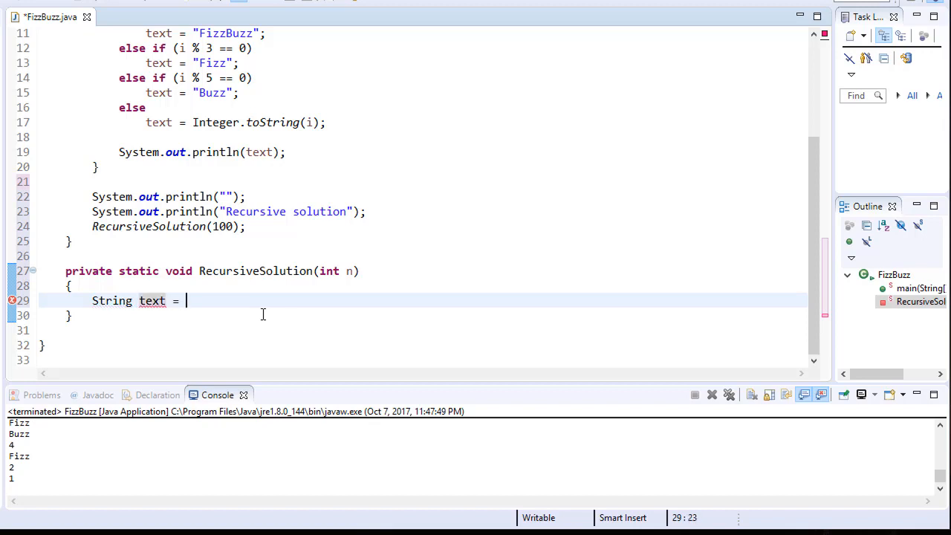
type("\"\"")
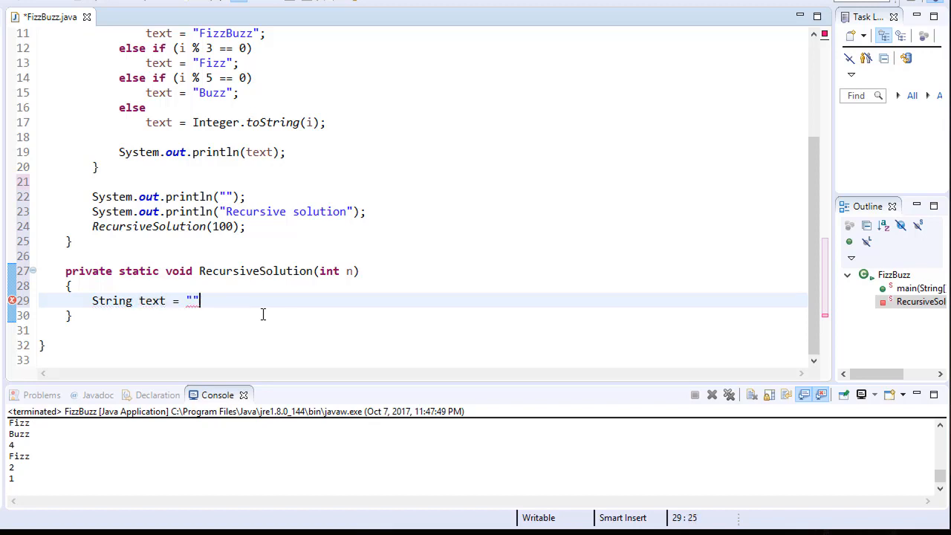
type(";")
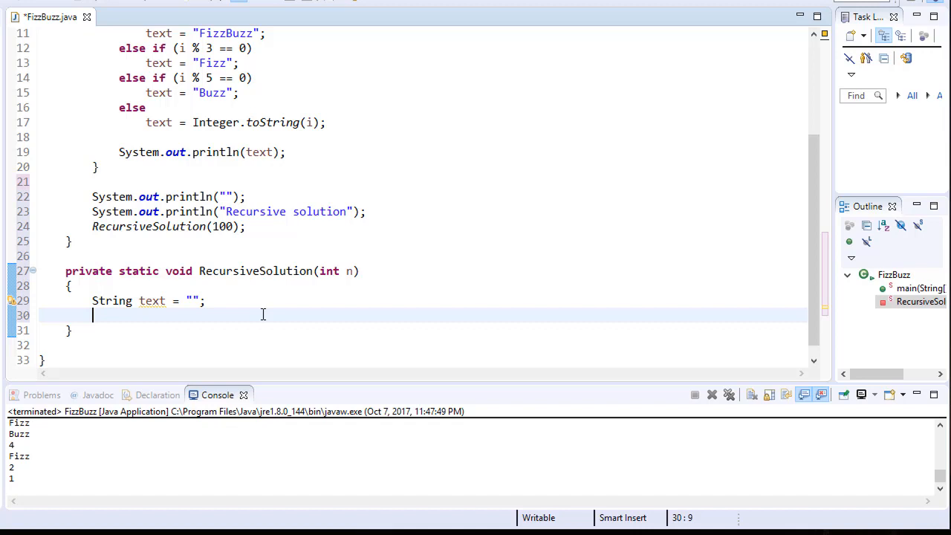
Step: Add the base case if (n < 1) return; below the text declaration
type("if")
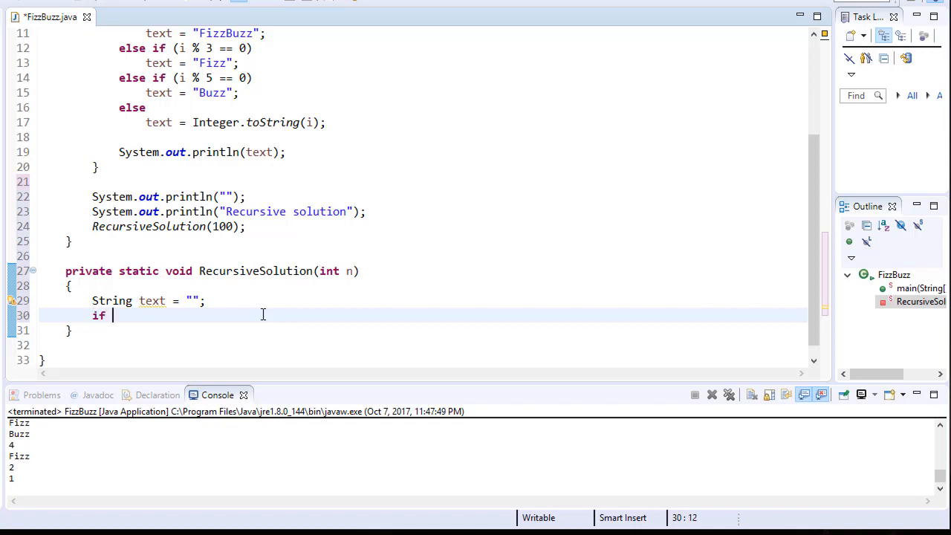
type("(n)")
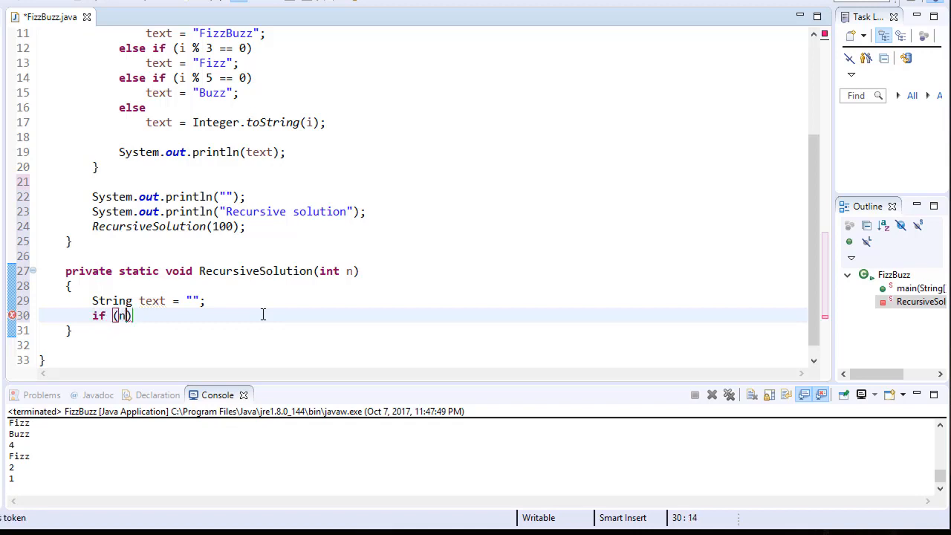
type("< 1")
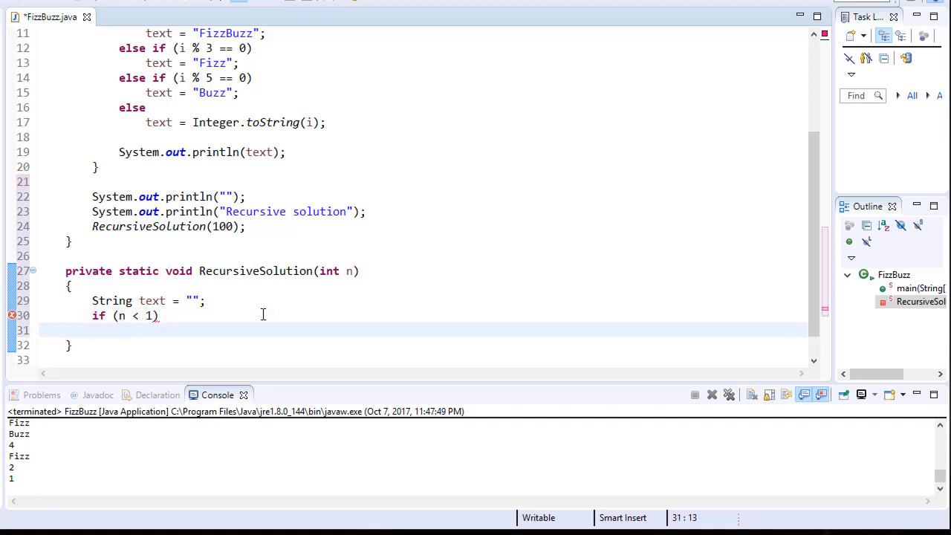
type("return;")
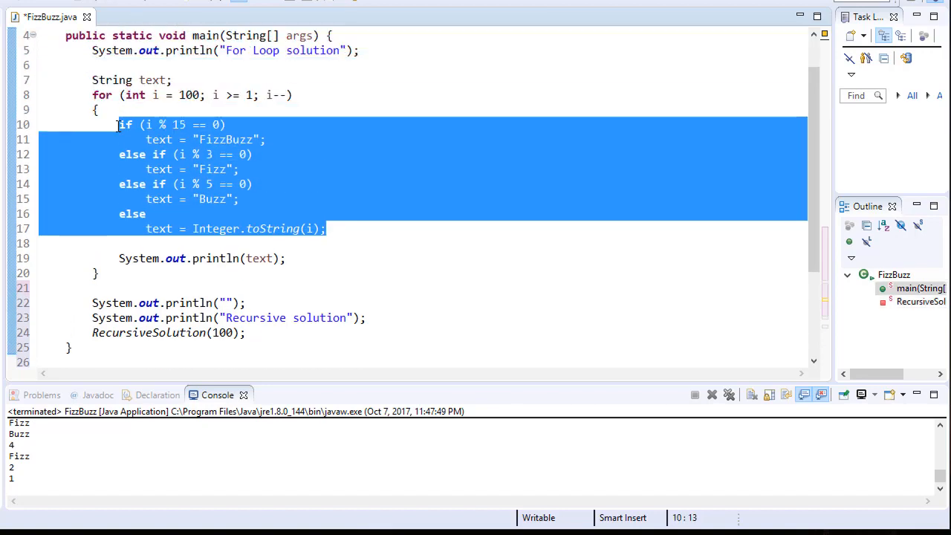
Step: Paste the FizzBuzz if-else chain into RecursiveSolution and replace each i with n
scroll("down", 3)
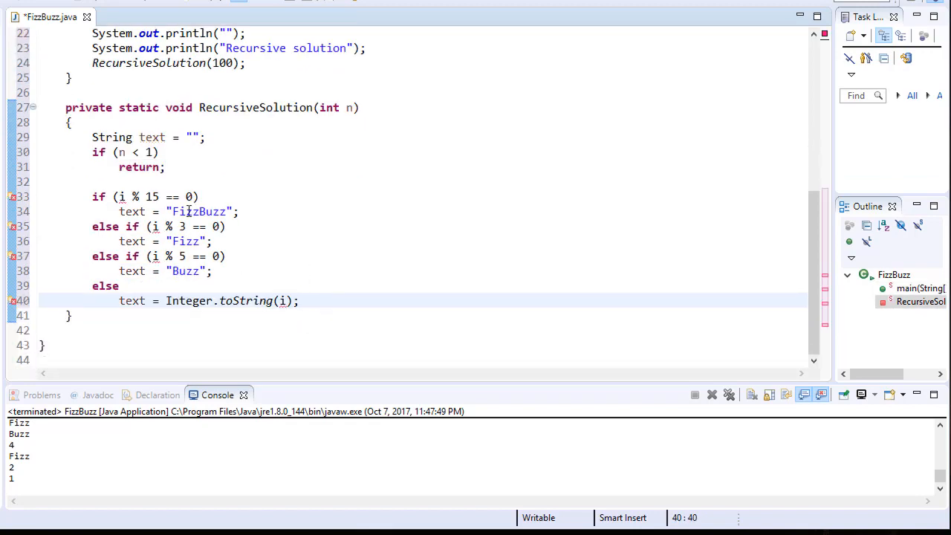
left_click(177, 196)
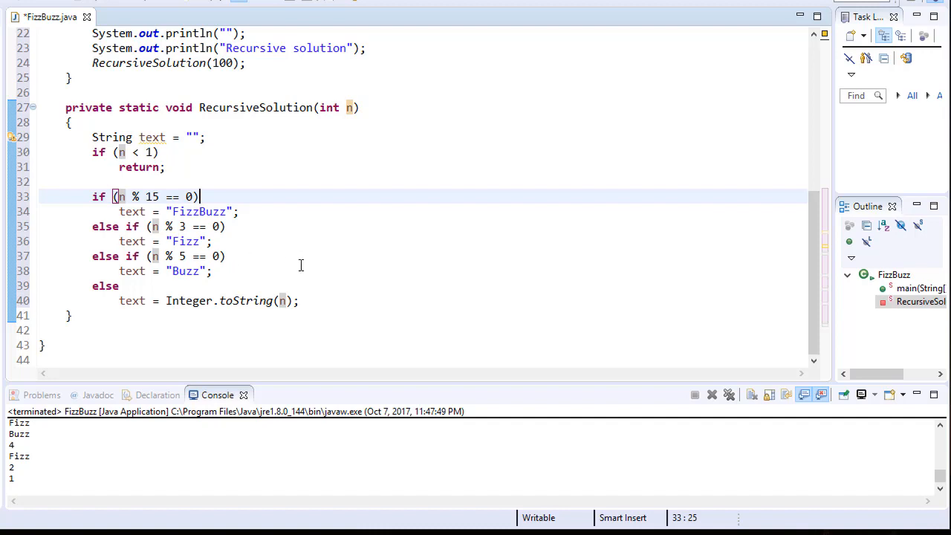
mouse_move(313, 242)
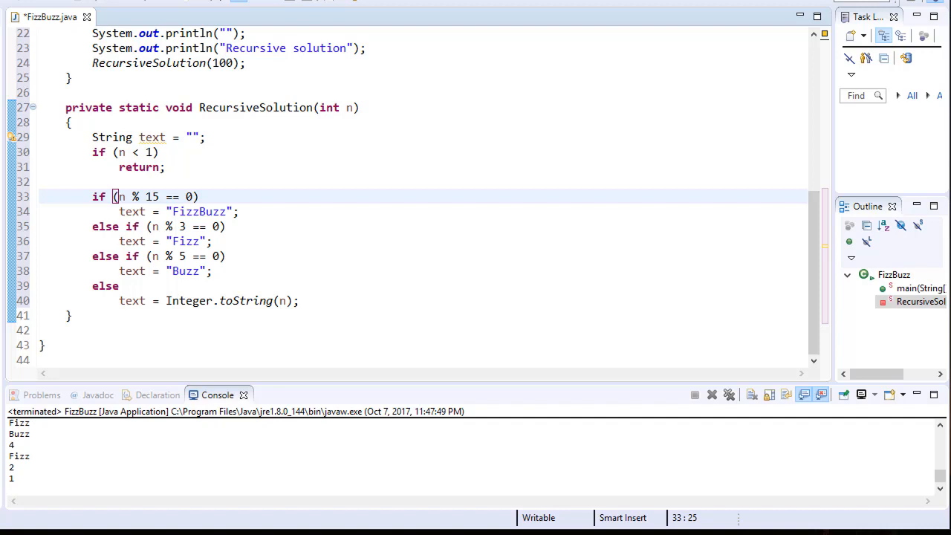
left_click(428, 300)
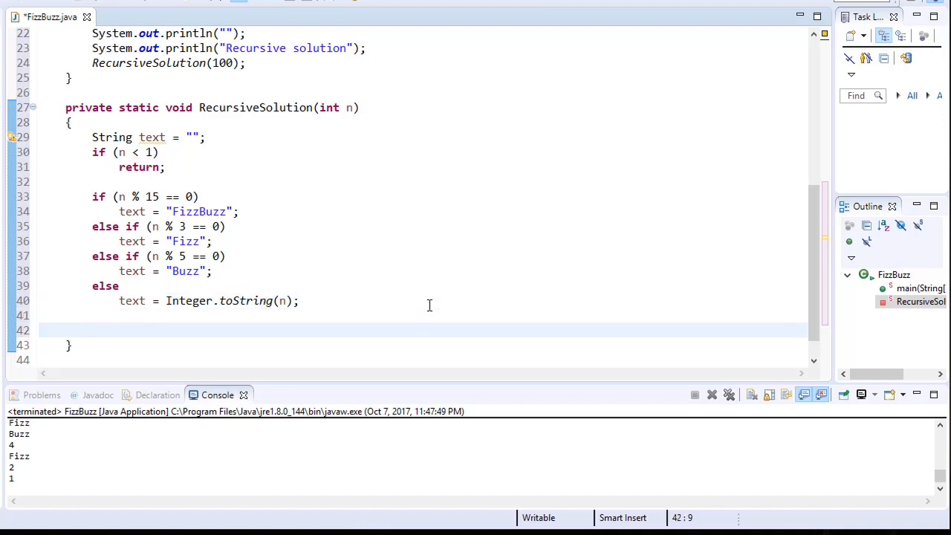
Step: End RecursiveSolution with System.out.println(text); and RecursiveSolution(n - 1);
type("System.out.println")
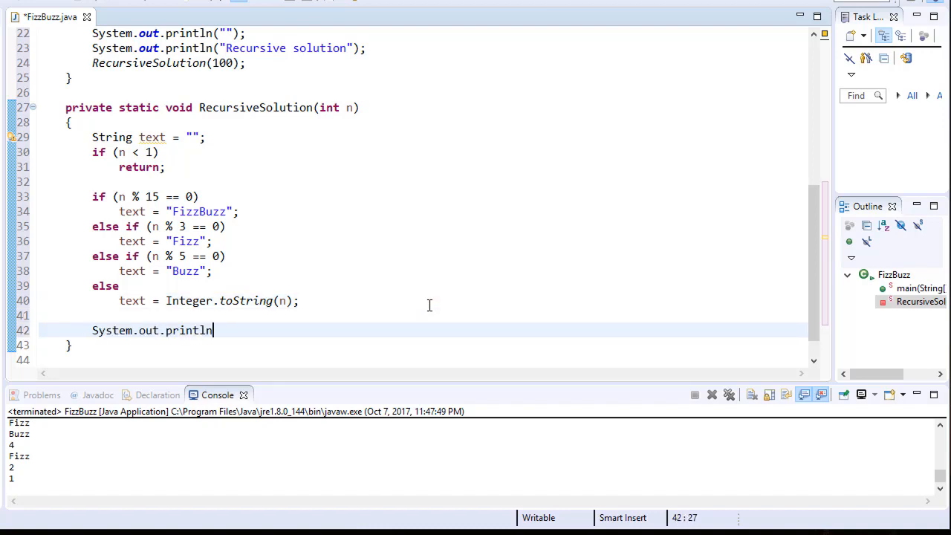
type("(text);")
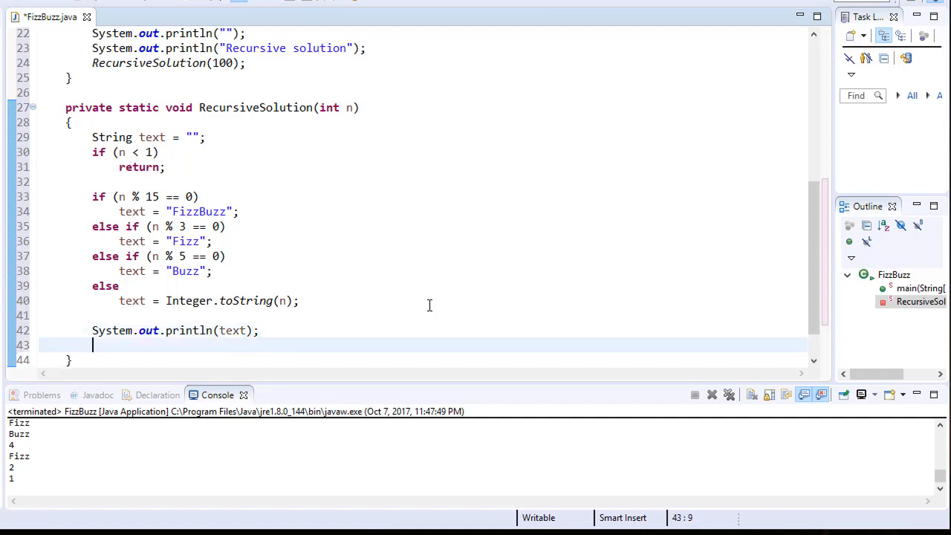
type("Recursiv")
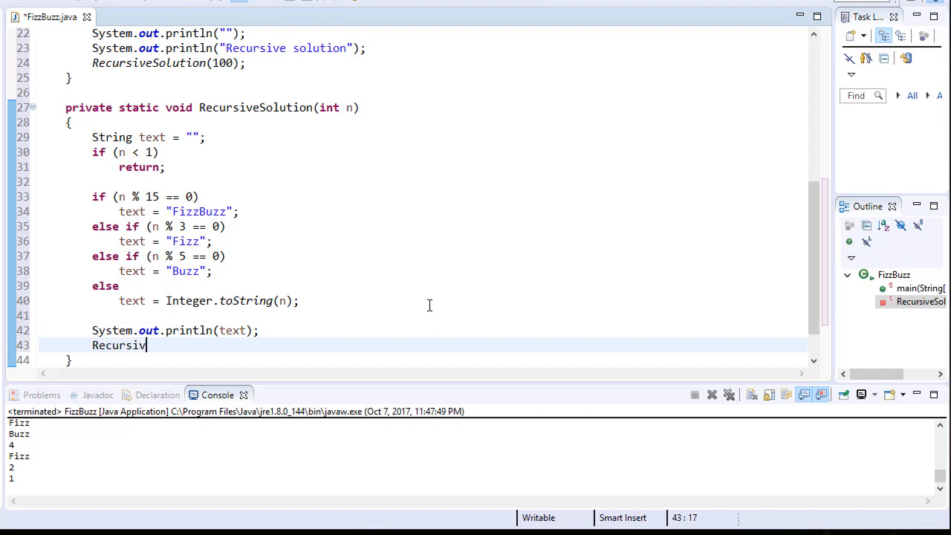
type("eSolution")
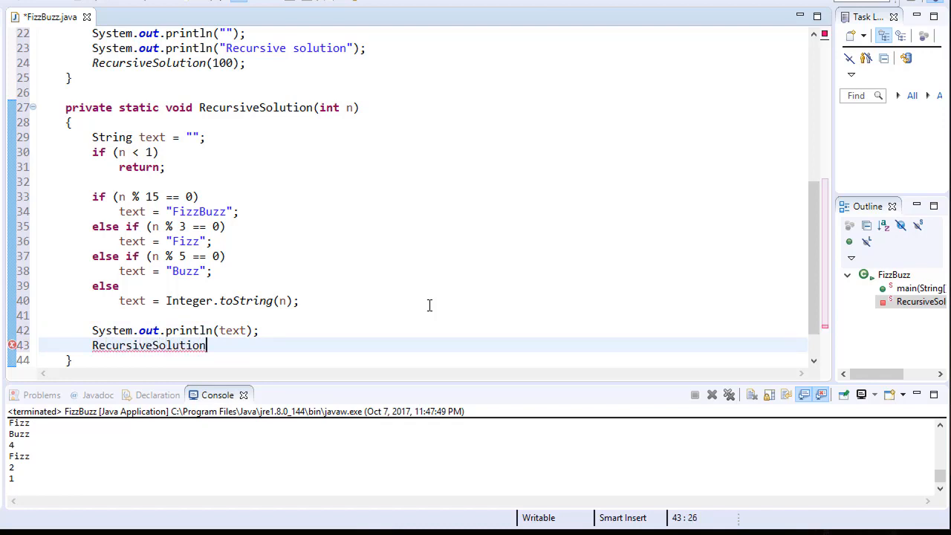
type("();")
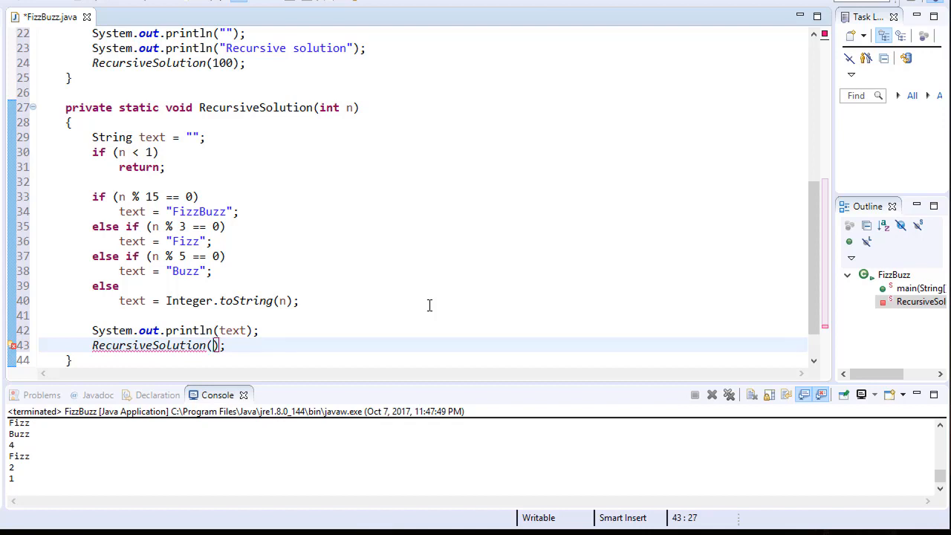
type("n - 1")
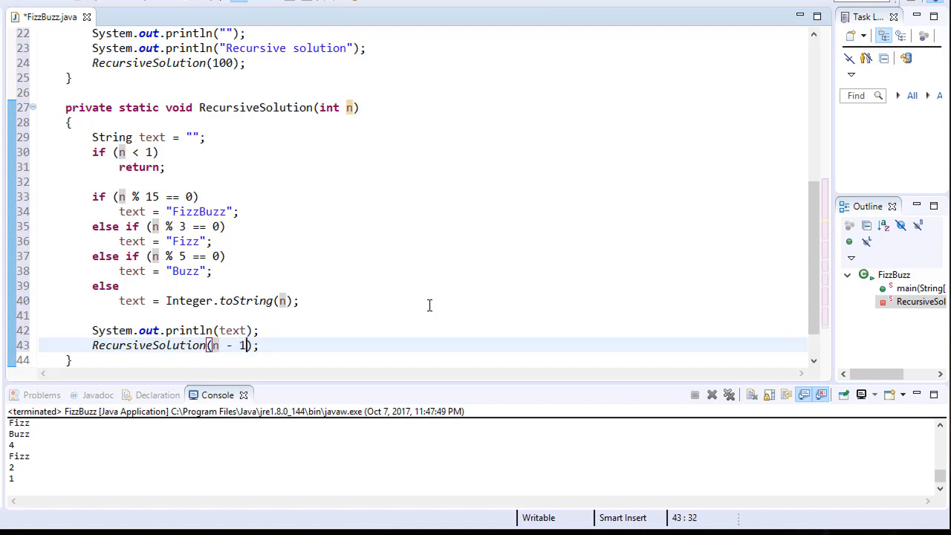
mouse_move(462, 271)
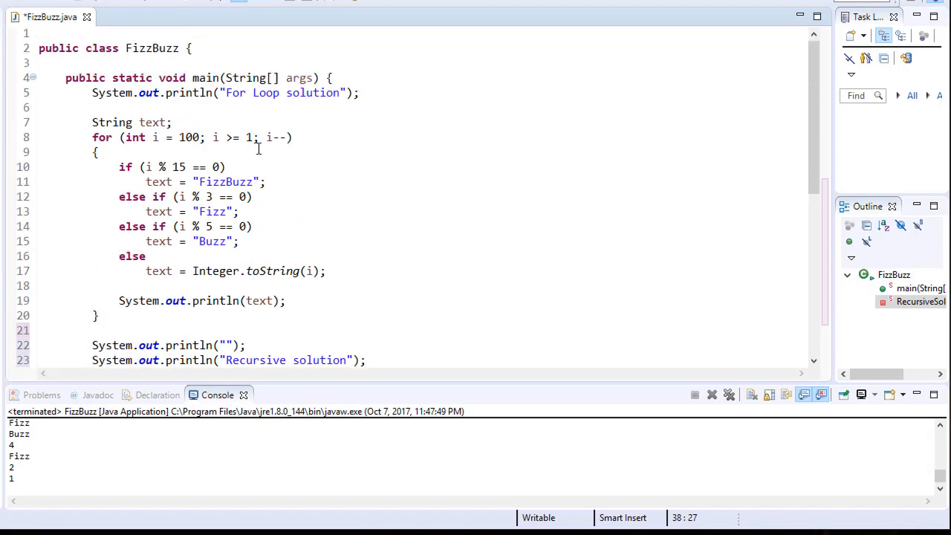
scroll("down", 3)
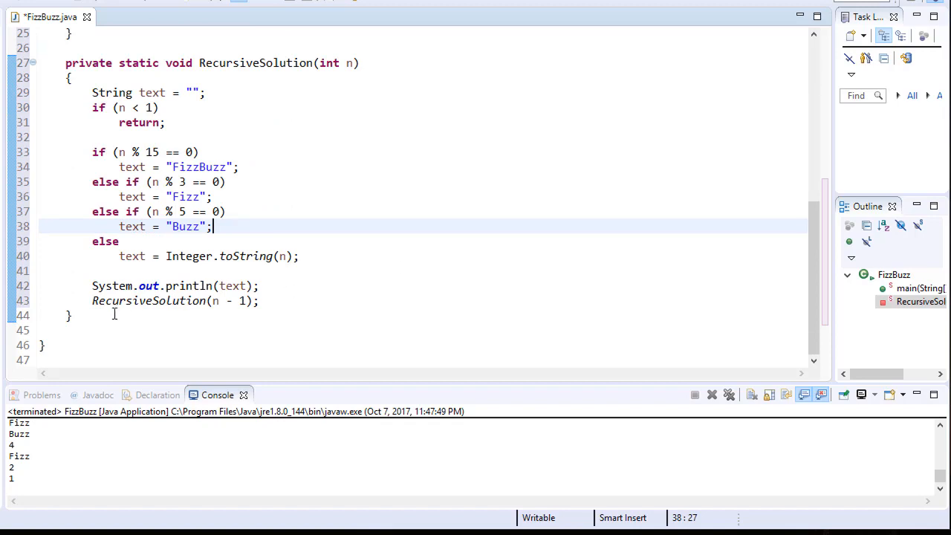
Step: Walk through RecursiveSolution from the int n parameter and base case to the recursive call
scroll("up", 3)
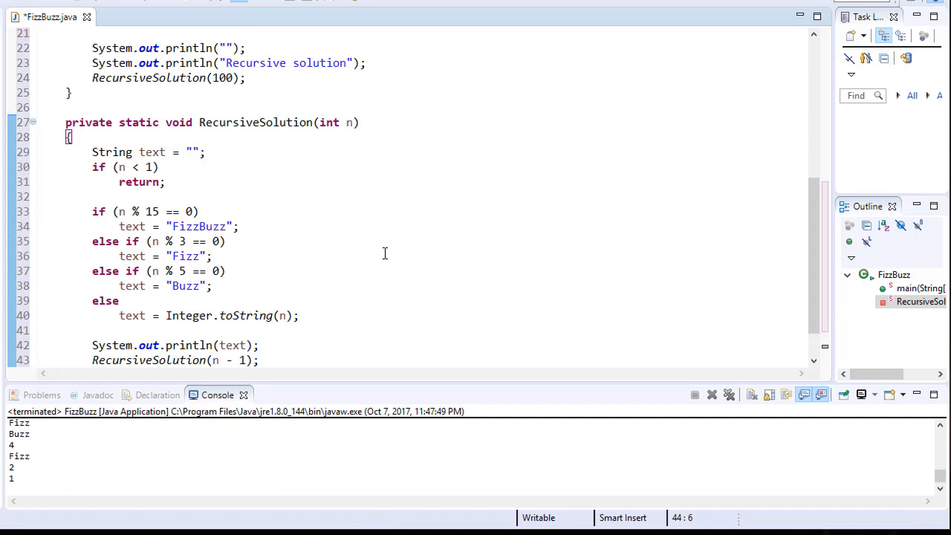
mouse_move(246, 366)
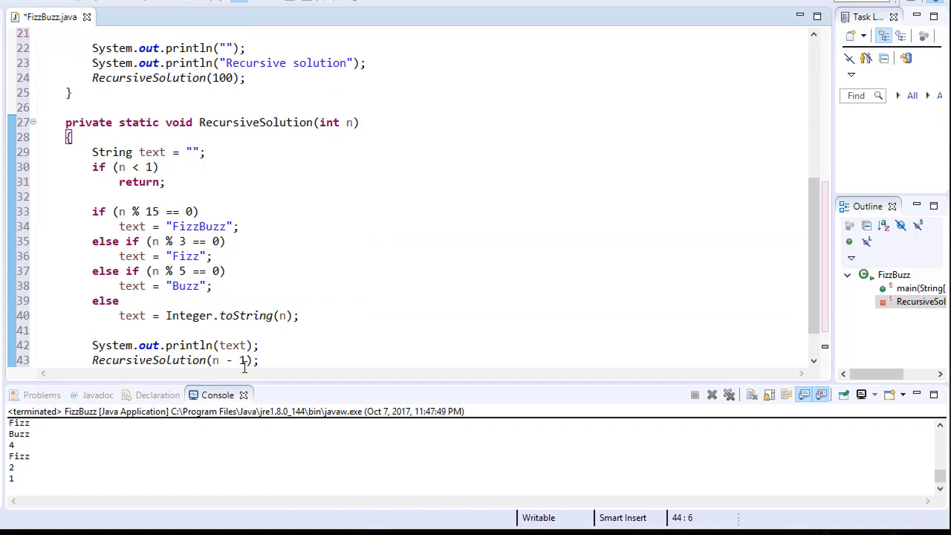
mouse_move(78, 182)
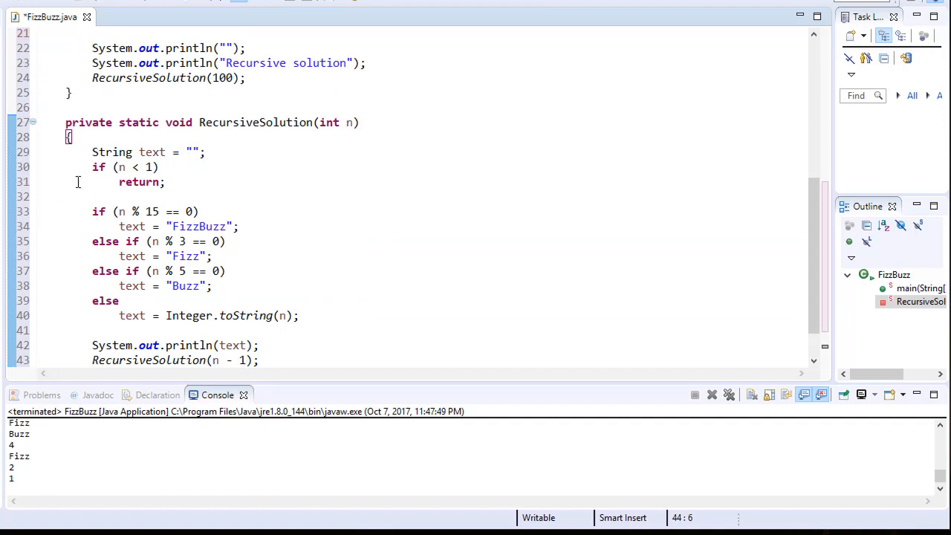
mouse_move(431, 151)
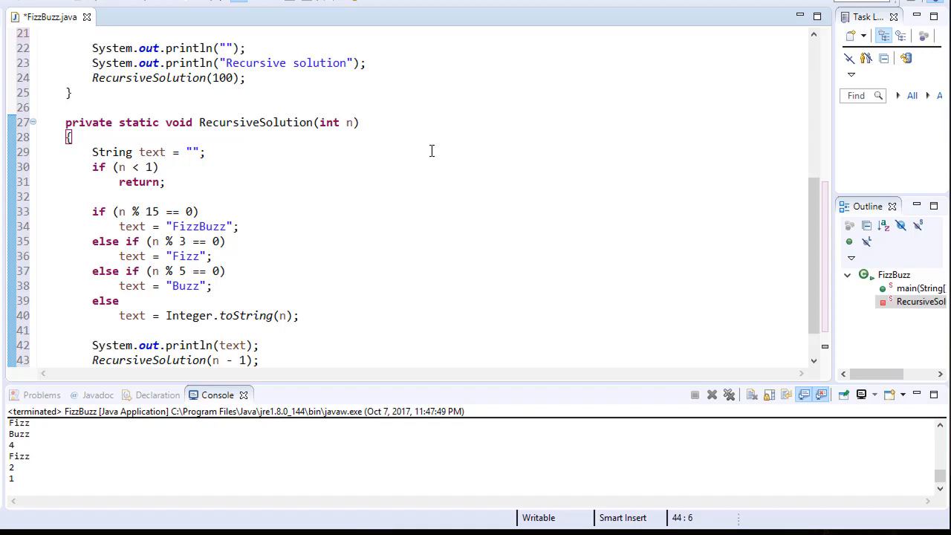
mouse_move(338, 267)
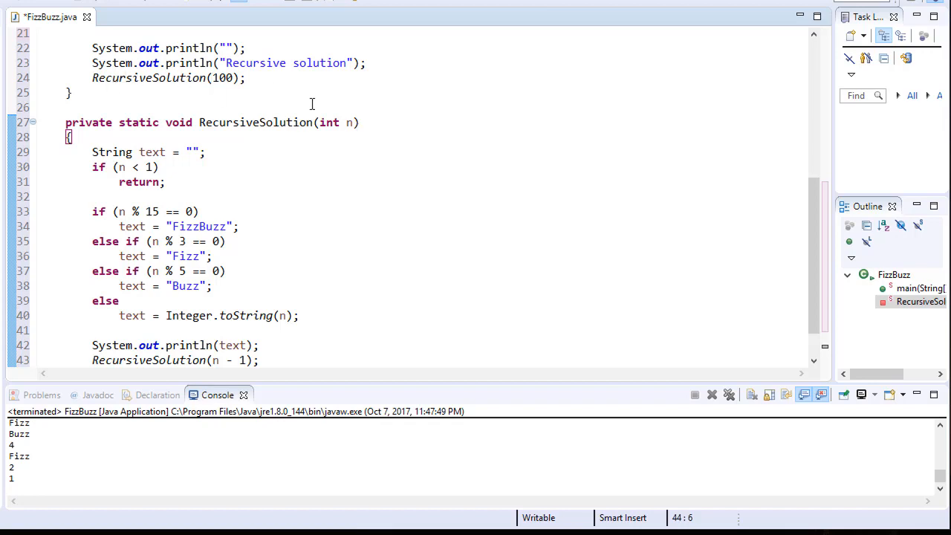
mouse_move(319, 122)
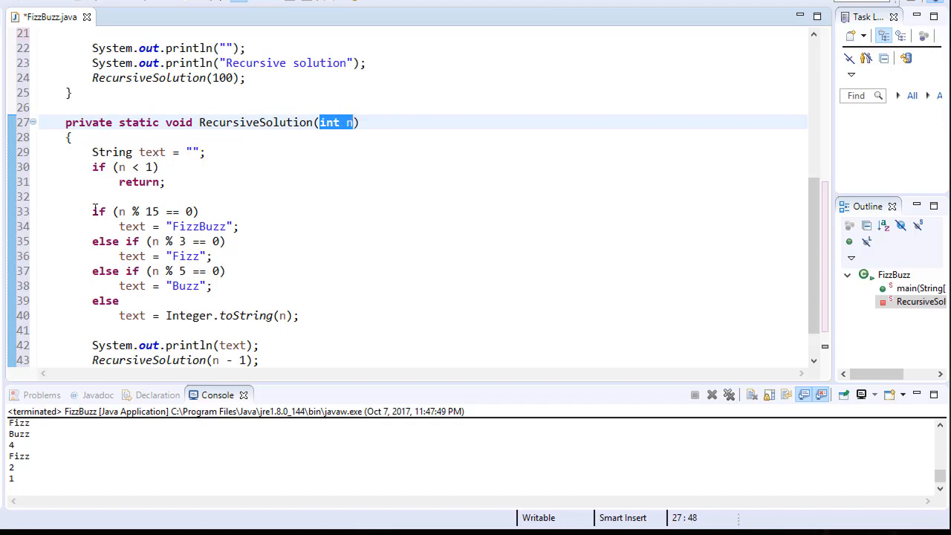
left_click_drag(92, 211, 118, 300)
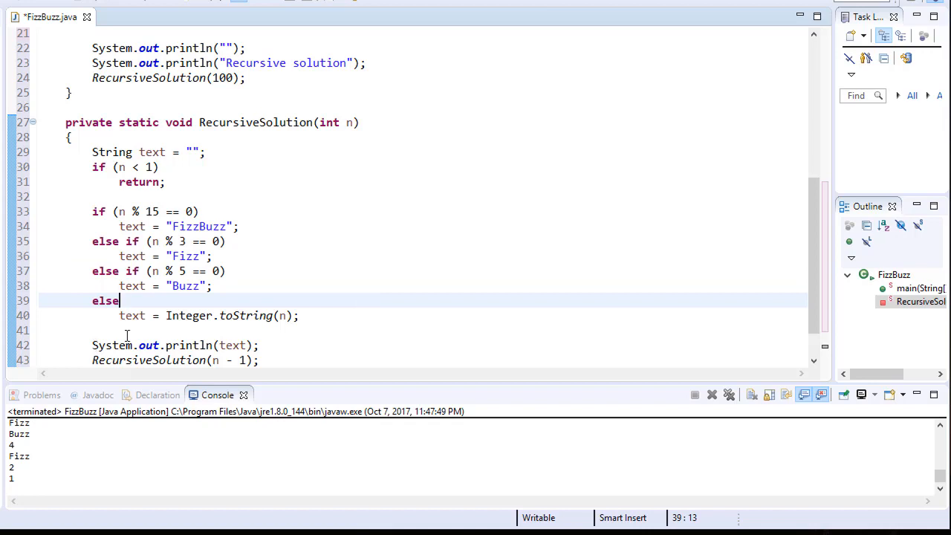
mouse_move(89, 234)
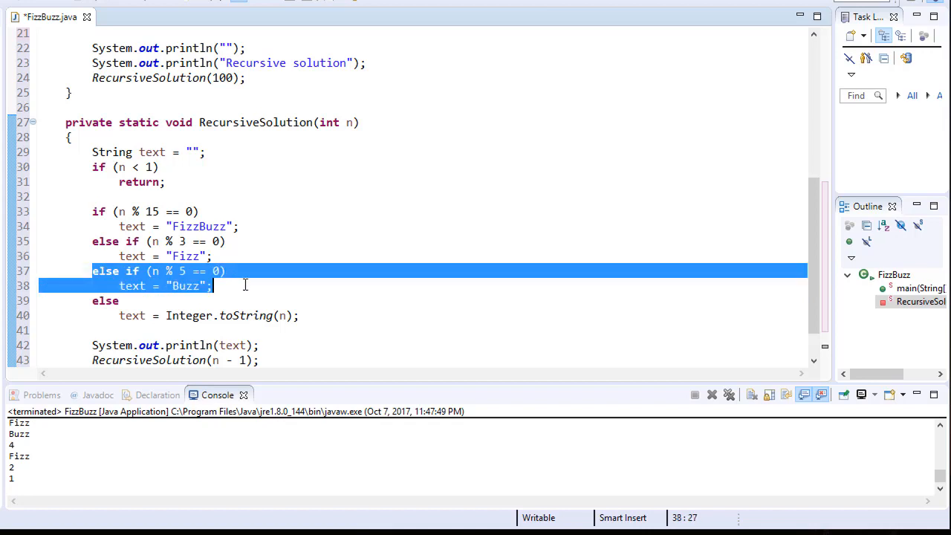
mouse_move(84, 344)
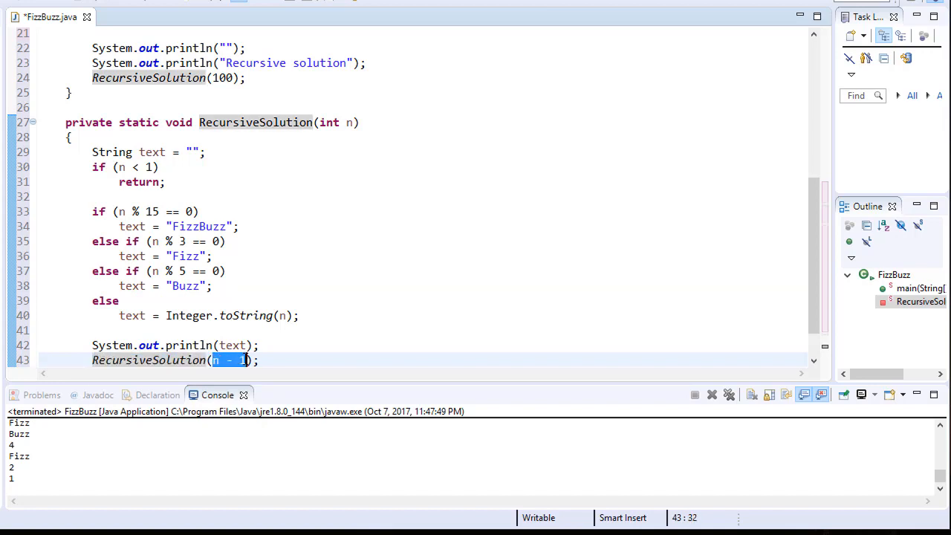
mouse_move(354, 321)
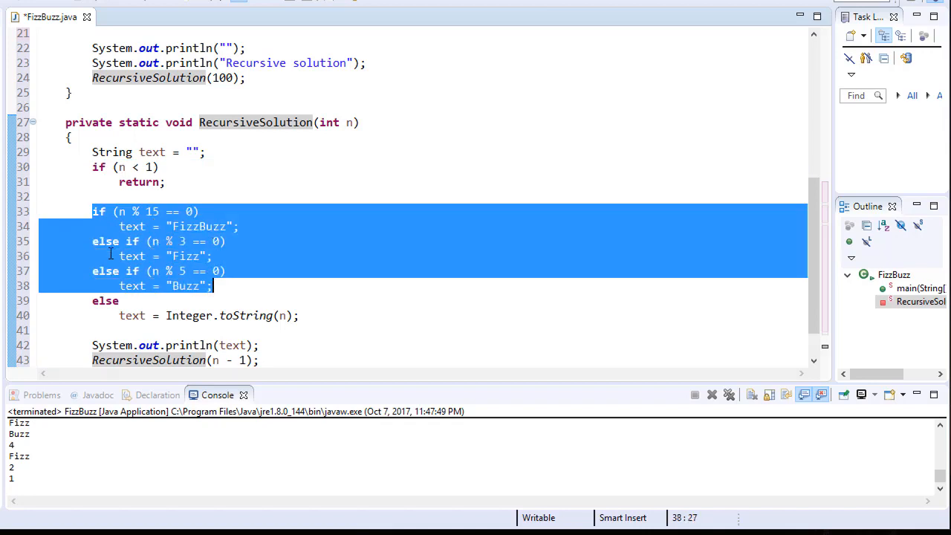
mouse_move(122, 256)
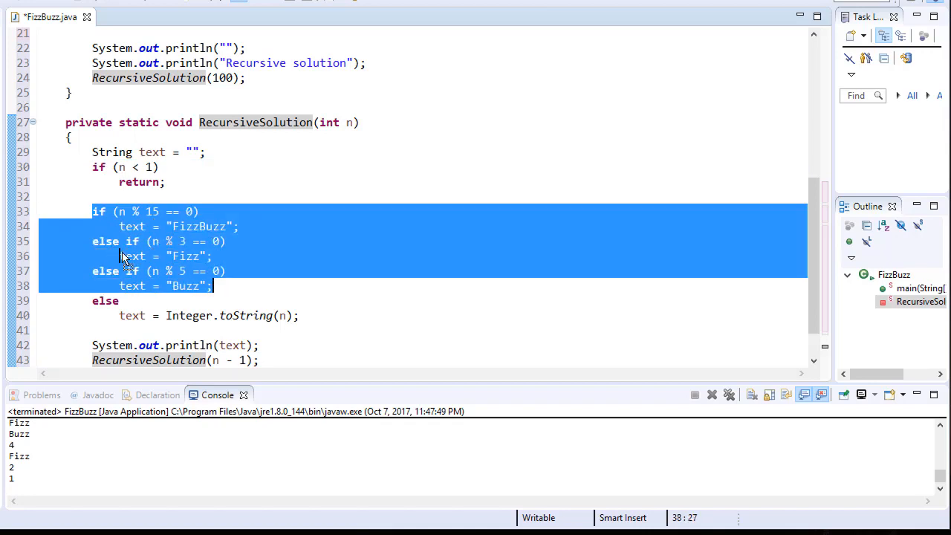
left_click(115, 344)
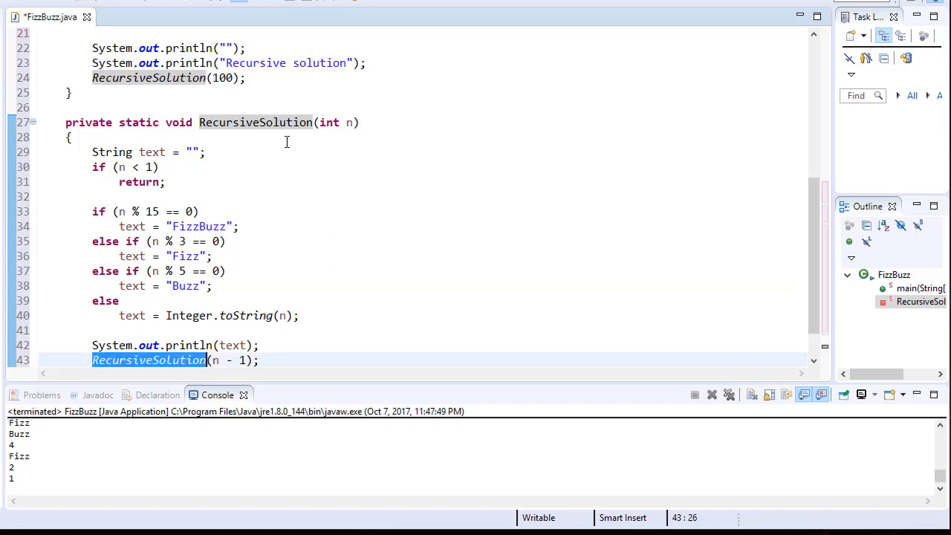
mouse_move(289, 266)
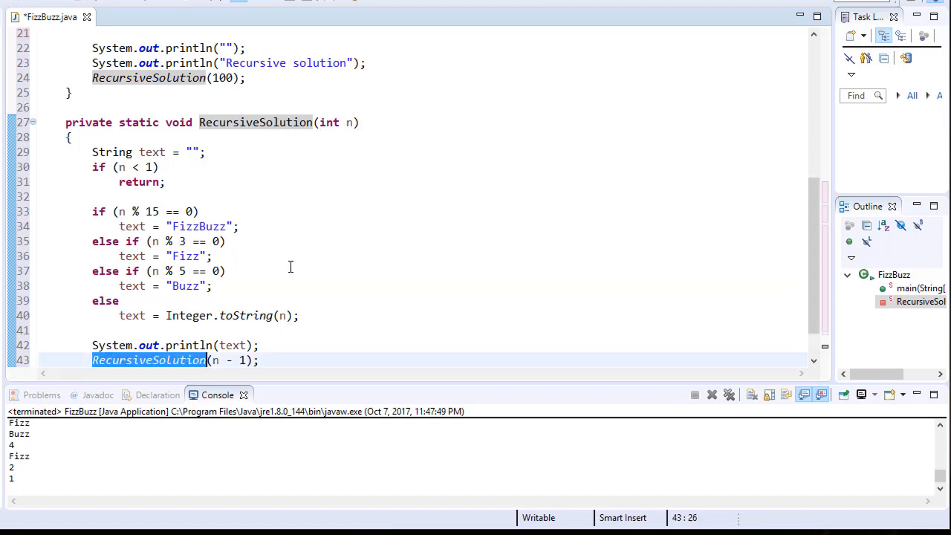
mouse_move(323, 294)
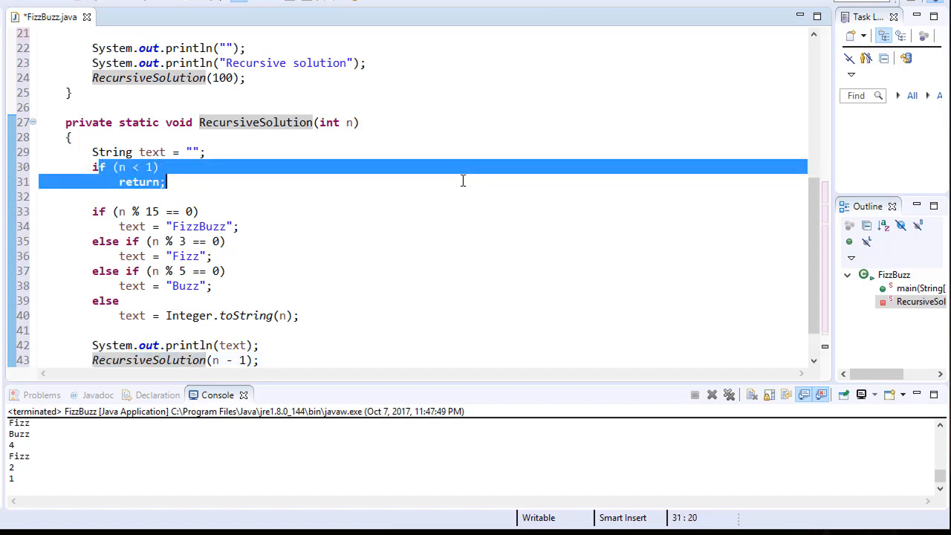
left_click(113, 77)
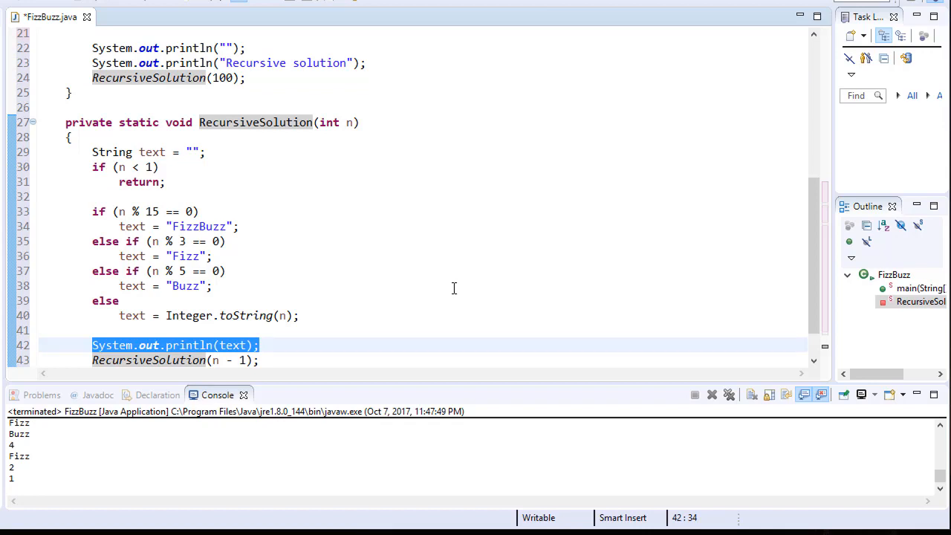
mouse_move(437, 285)
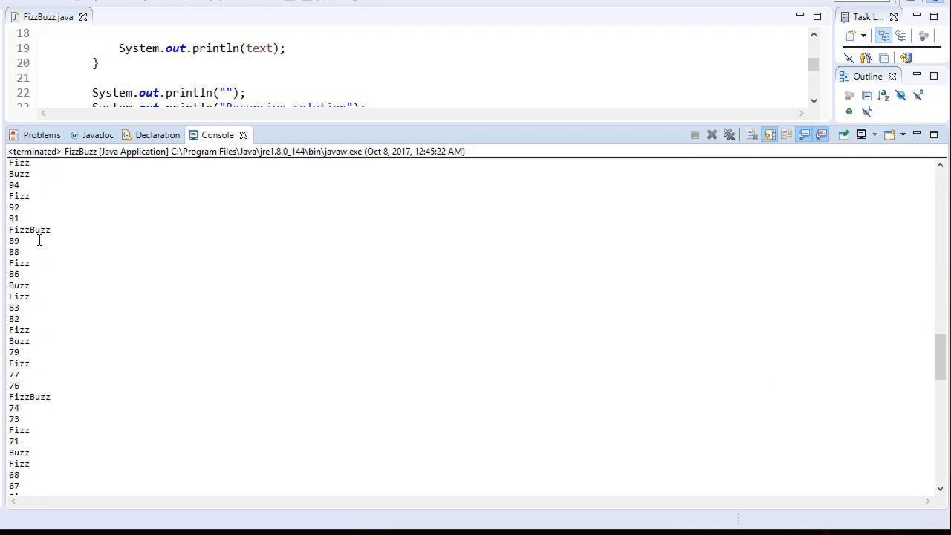
mouse_move(36, 253)
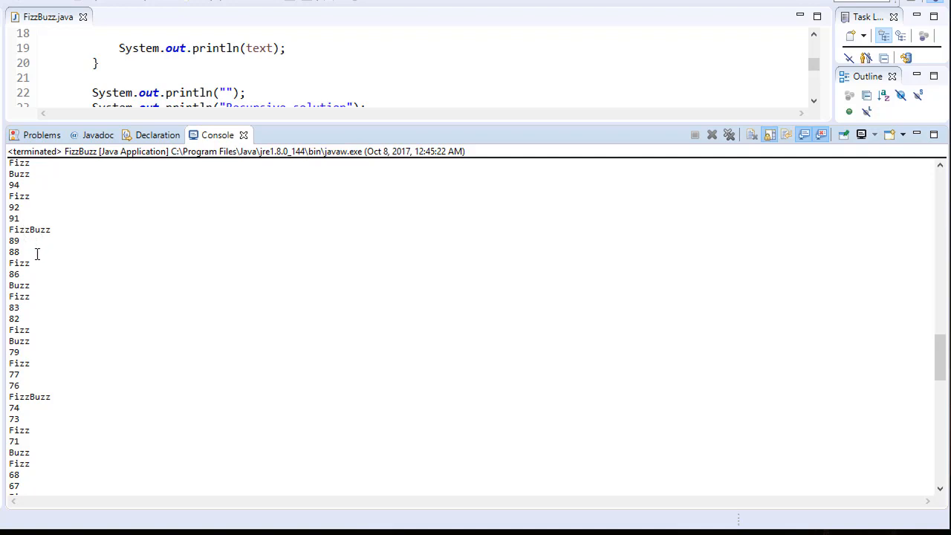
mouse_move(36, 401)
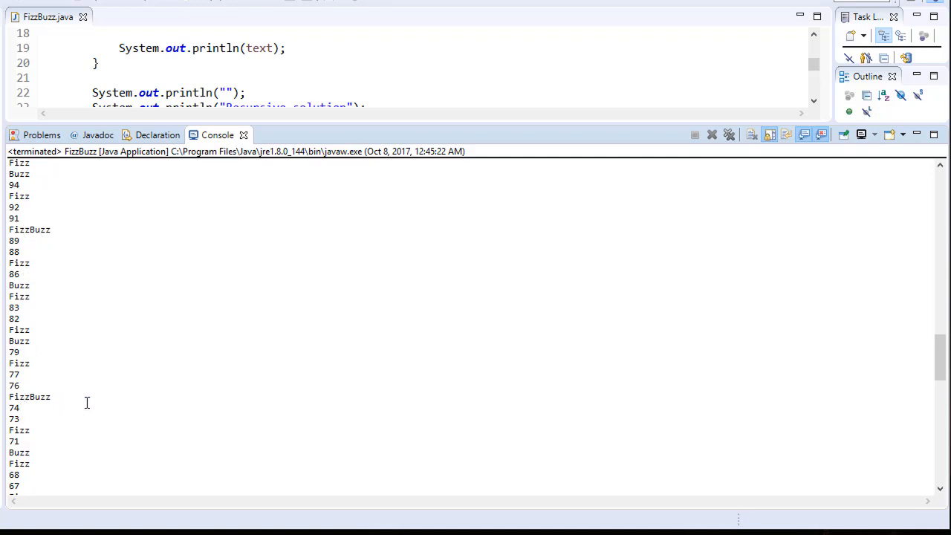
Step: Scroll the maximized Console through the countdown output from 100
scroll("down", 3)
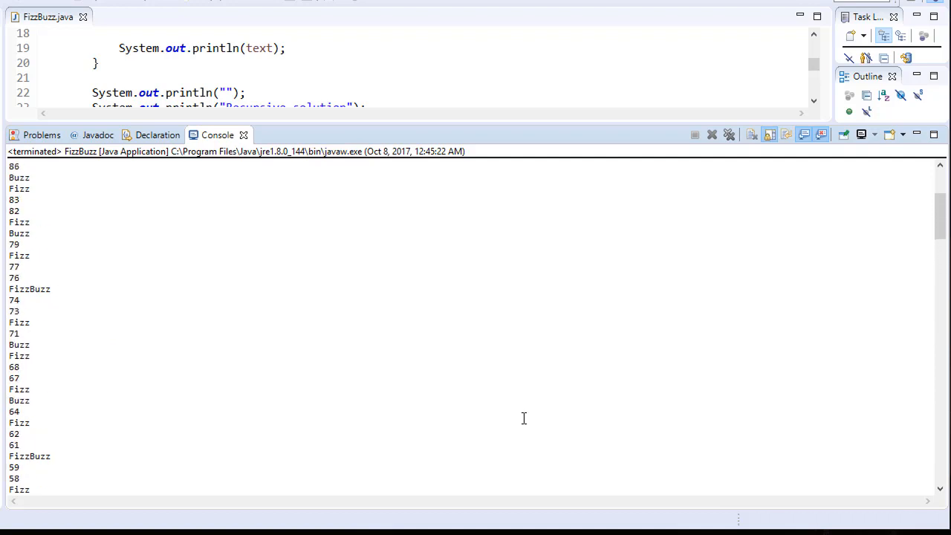
scroll("up", 3)
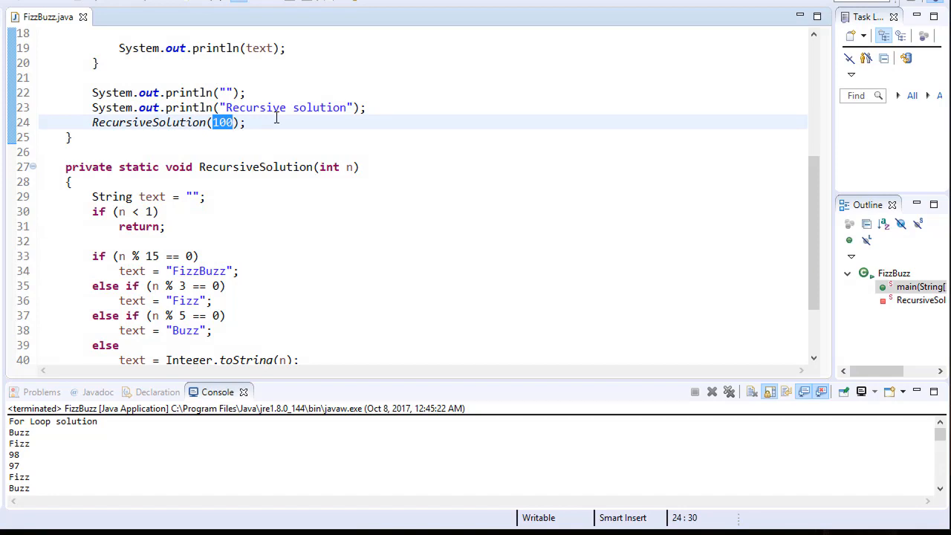
Step: Change the call to RecursiveSolution(1), the base case to n > 100, and the recursion to n + 1
type("1")
left_click(448, 212)
type(">")
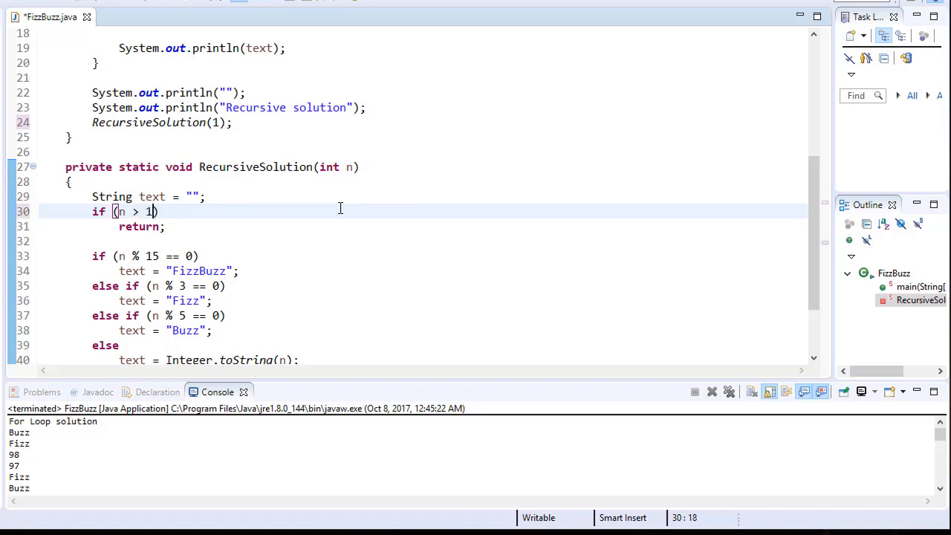
type("00")
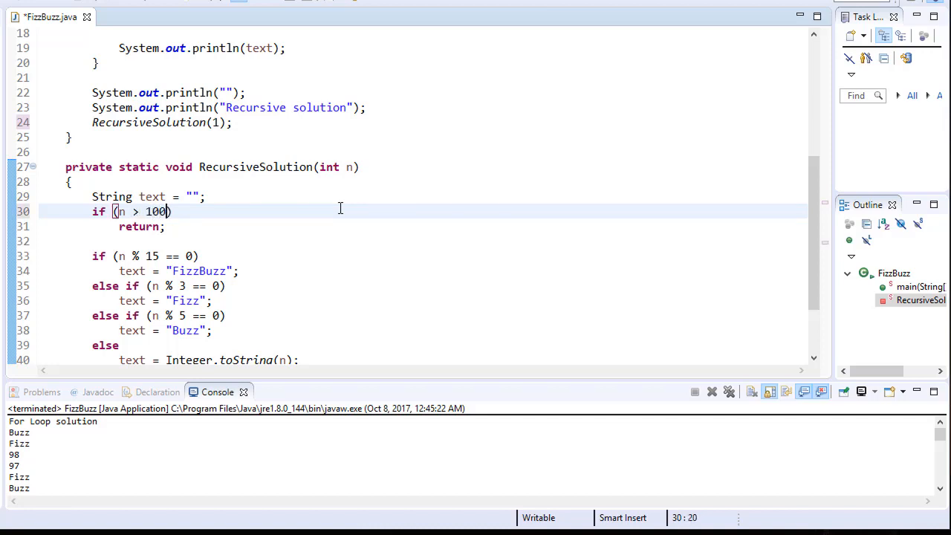
scroll("down", 3)
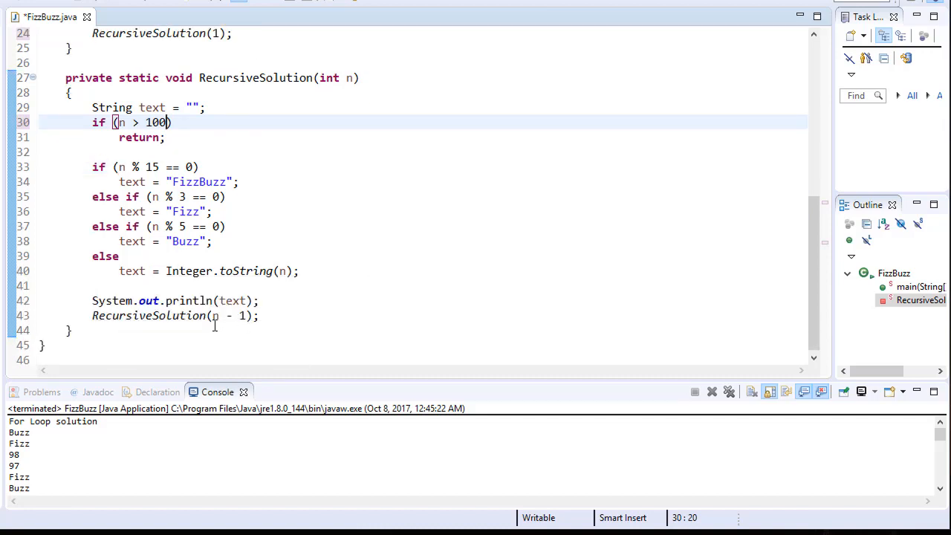
double_click(225, 315)
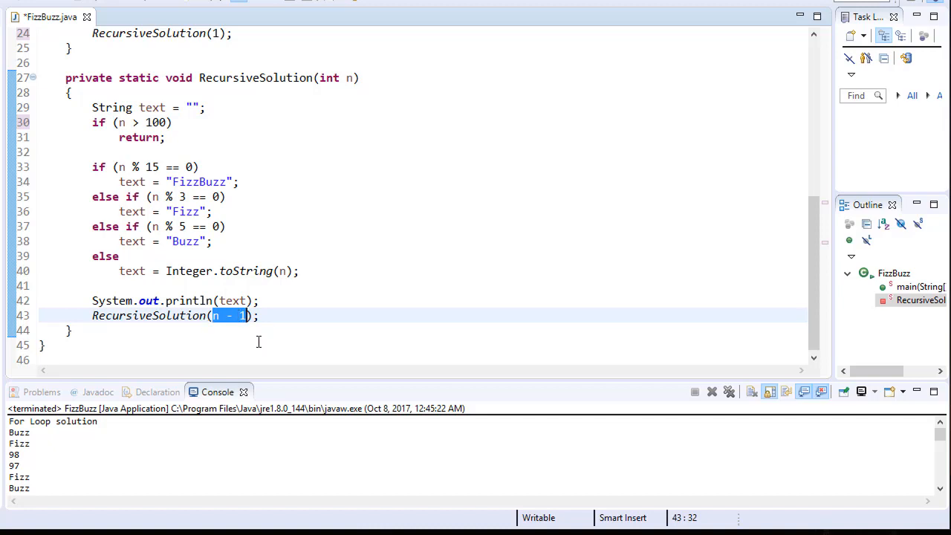
mouse_move(290, 332)
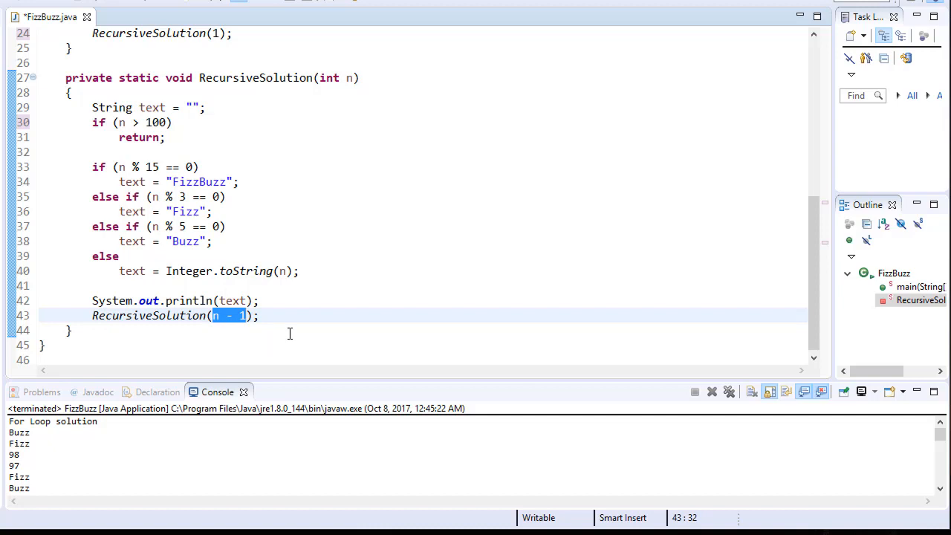
mouse_move(254, 322)
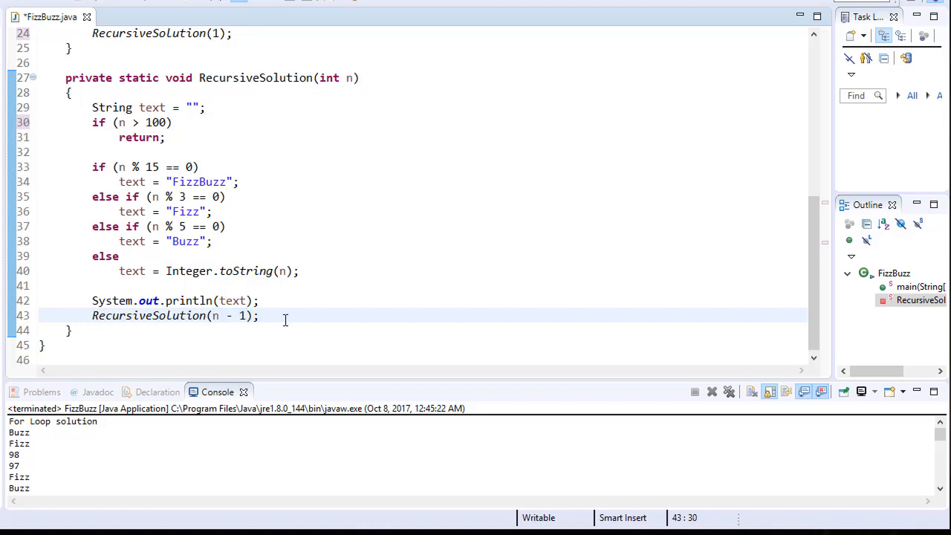
key("BackSpace")
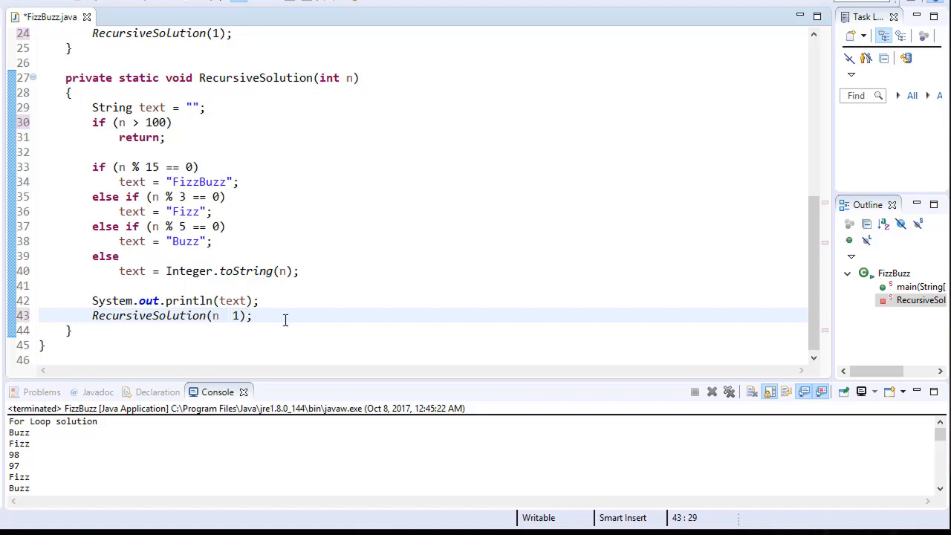
type("+")
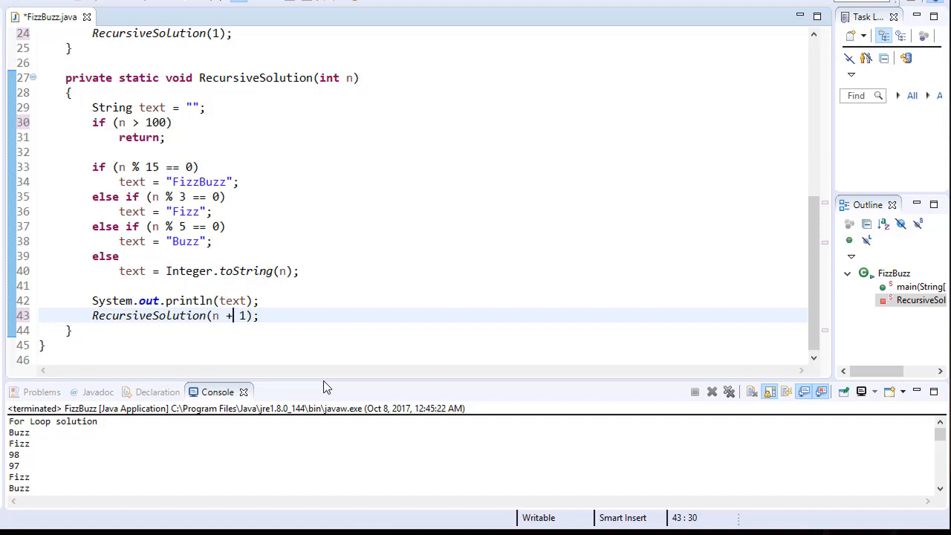
left_click_drag(313, 384, 314, 184)
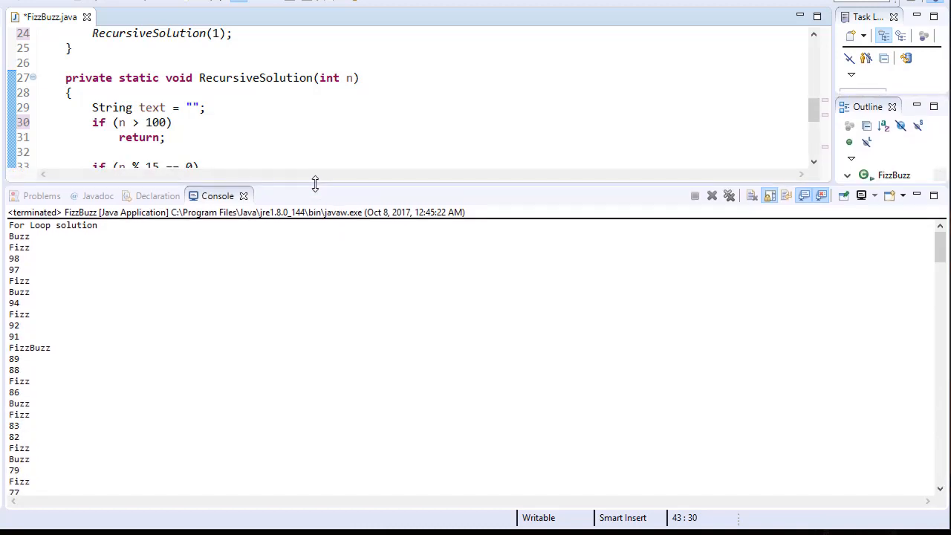
Step: Scroll the Console to confirm the recursive output now counts up from 1 to 100
scroll("down", 3)
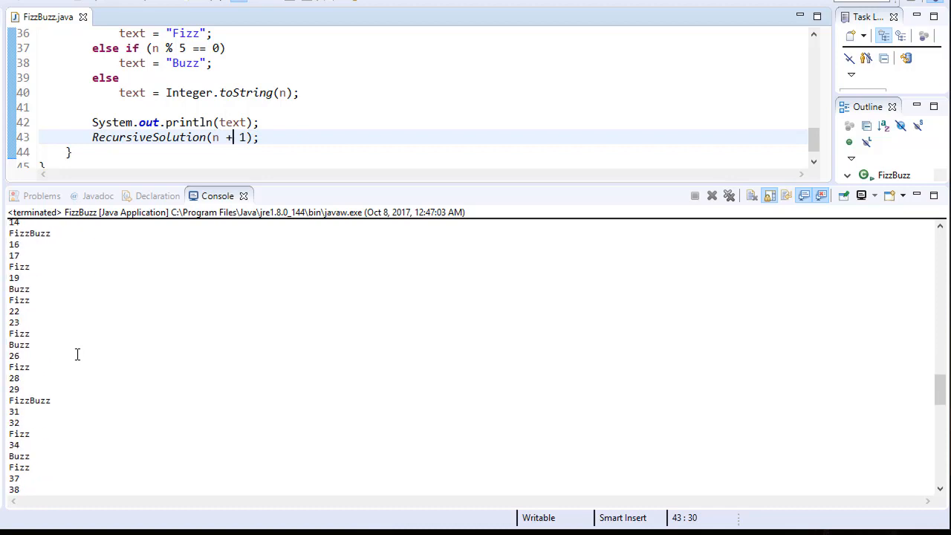
scroll("down", 3)
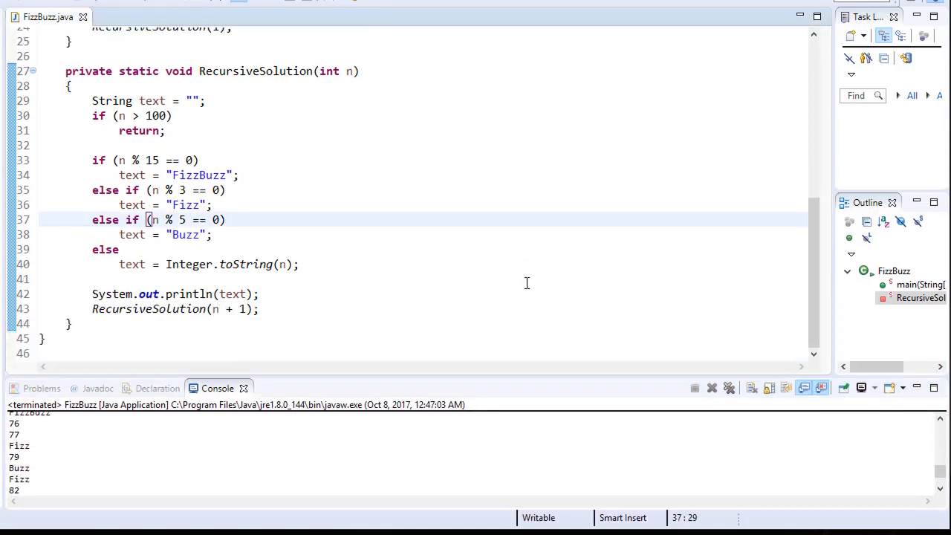
left_click(117, 116)
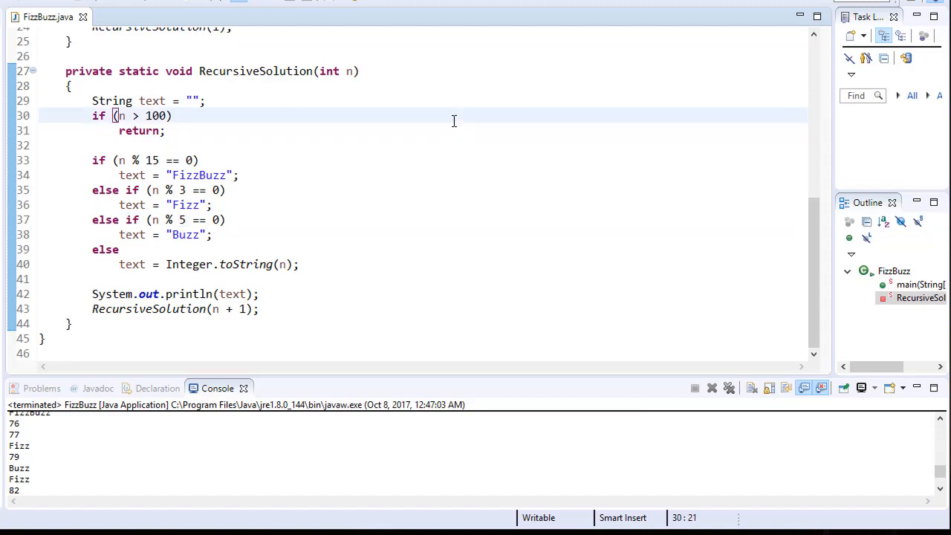
mouse_move(449, 98)
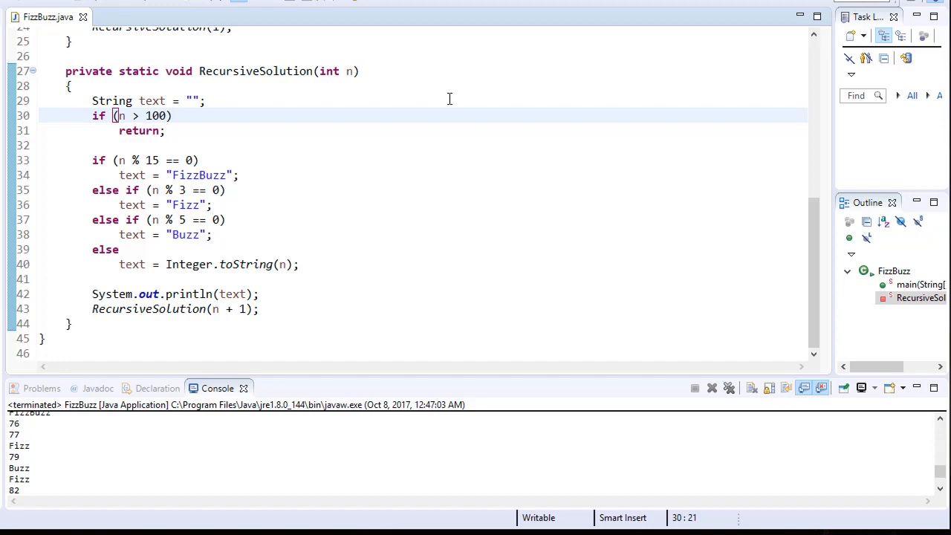
left_click(172, 116)
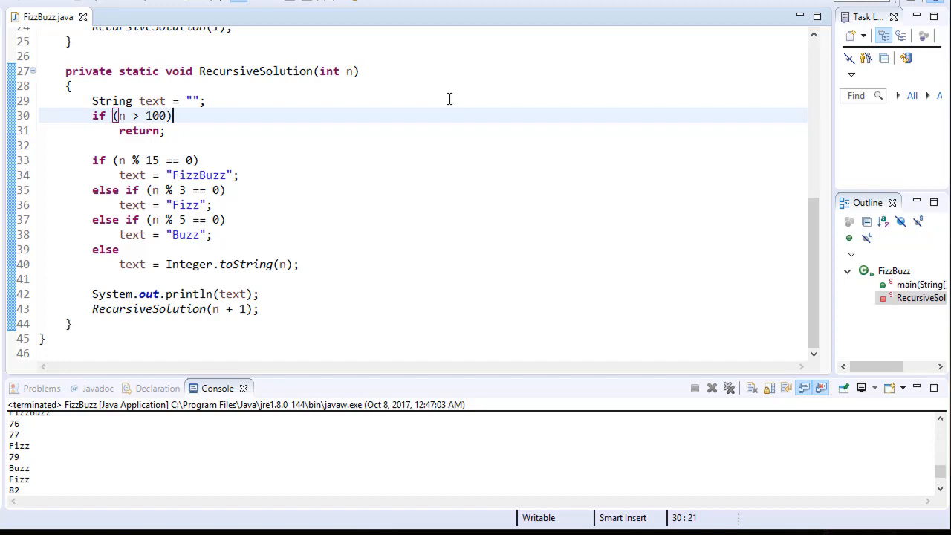
mouse_move(560, 111)
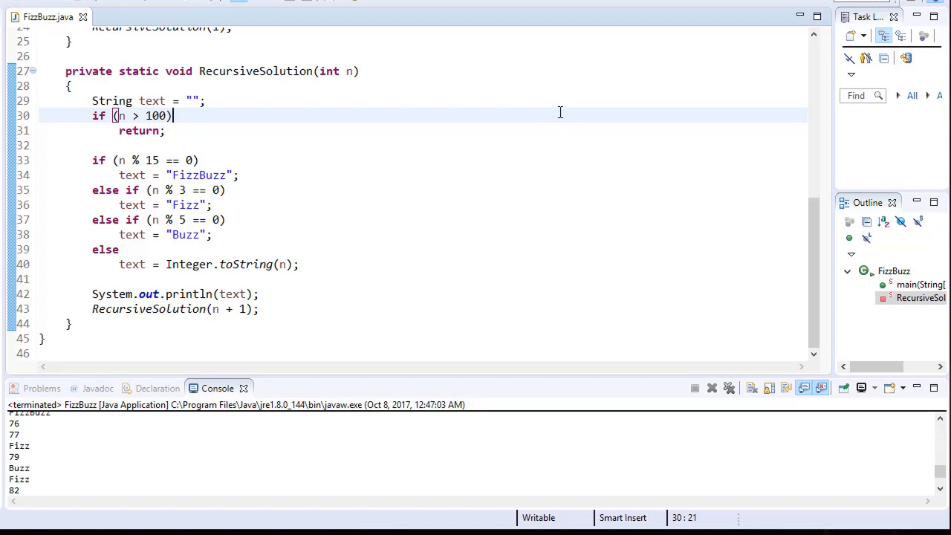
mouse_move(765, 303)
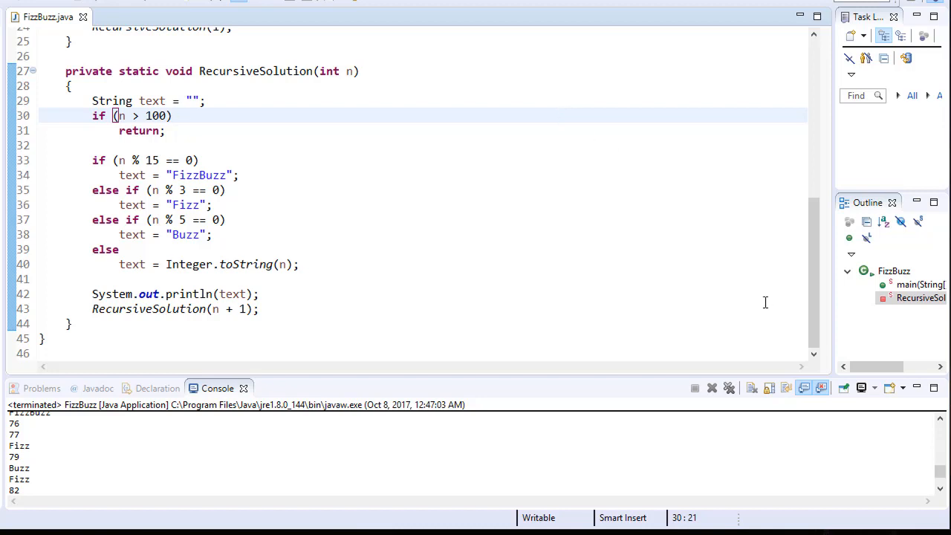